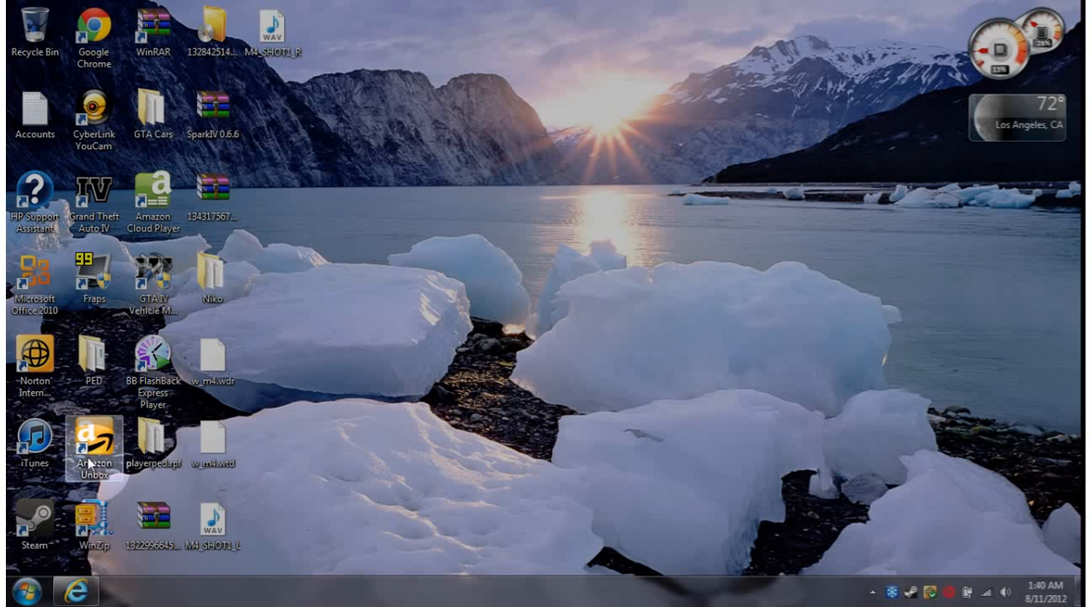
Browse from Computer through C:, Program Files (x86), Steam, steamapps and common to GTAIV.
left_click(15, 590)
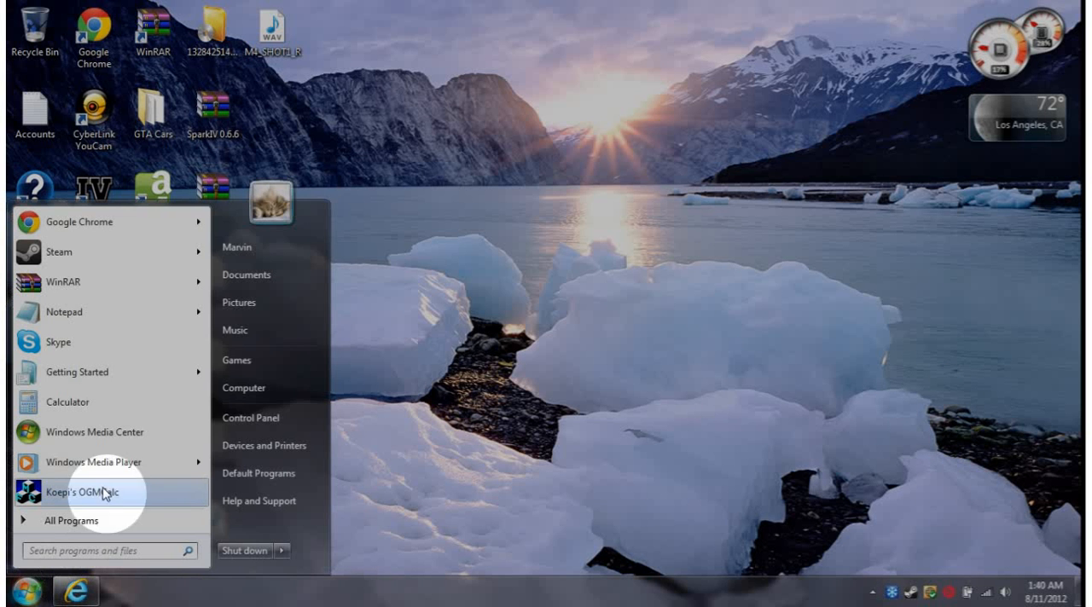
mouse_move(243, 388)
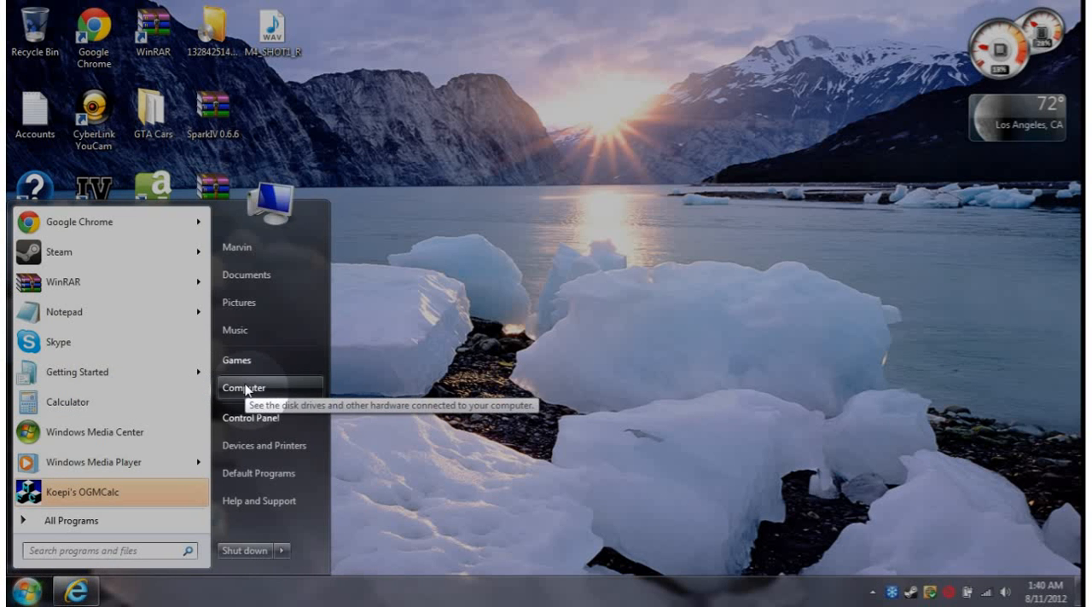
left_click(245, 388)
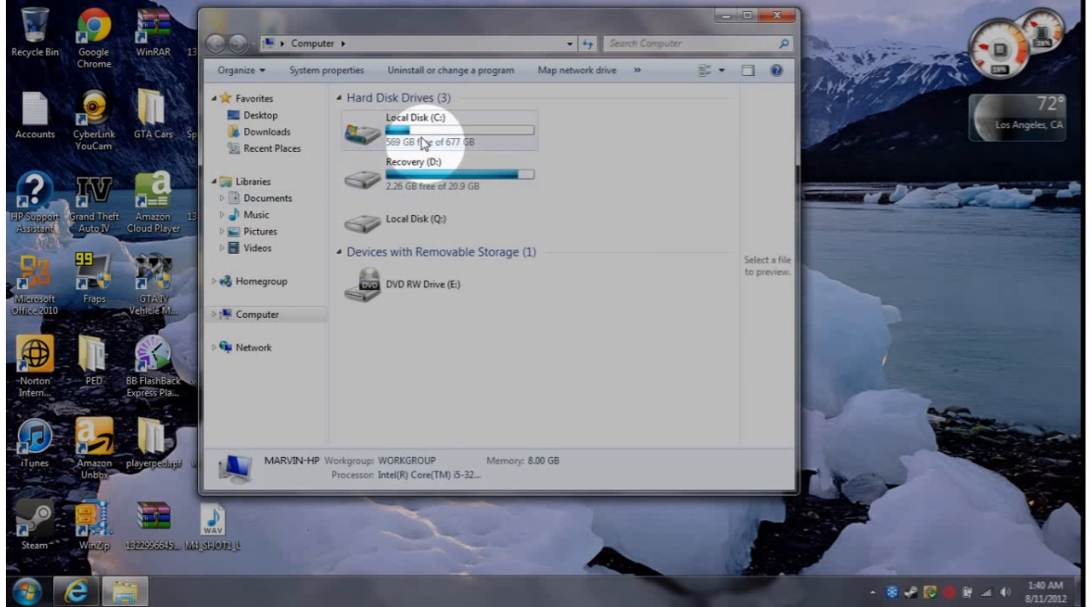
double_click(427, 133)
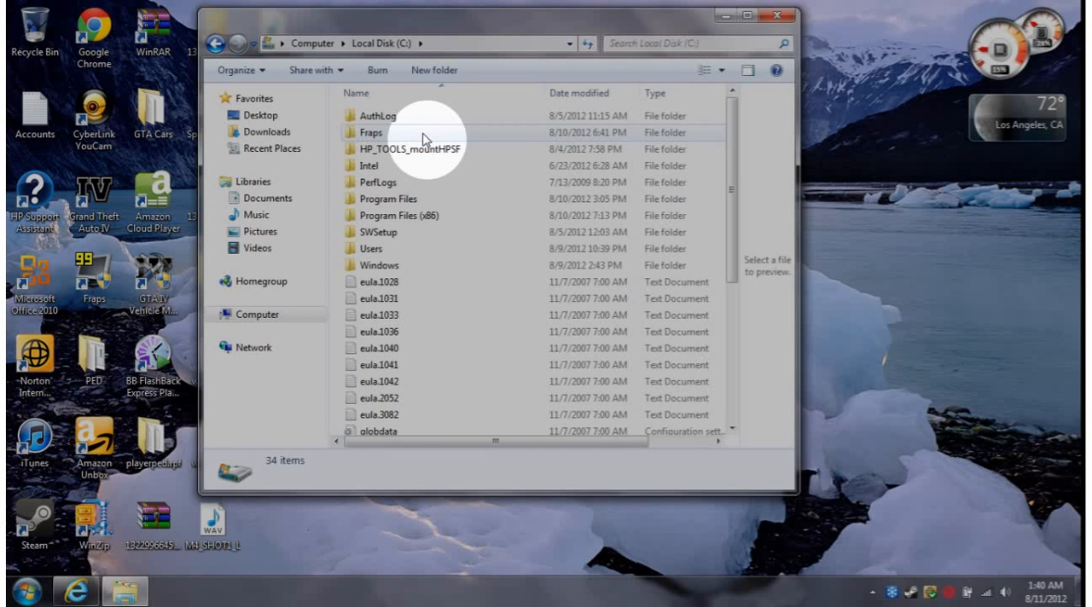
mouse_move(407, 224)
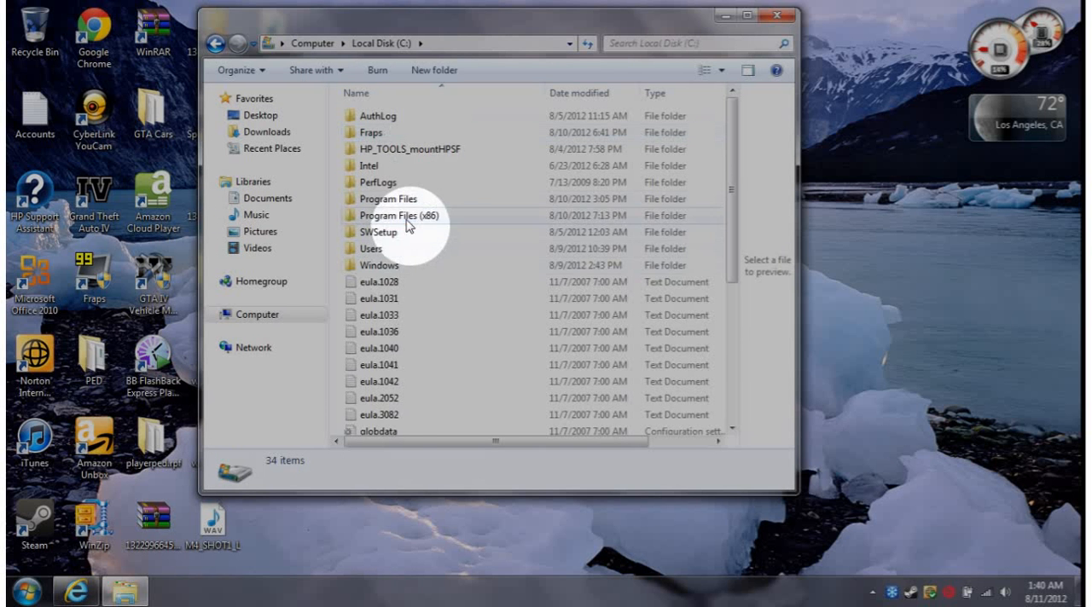
double_click(397, 215)
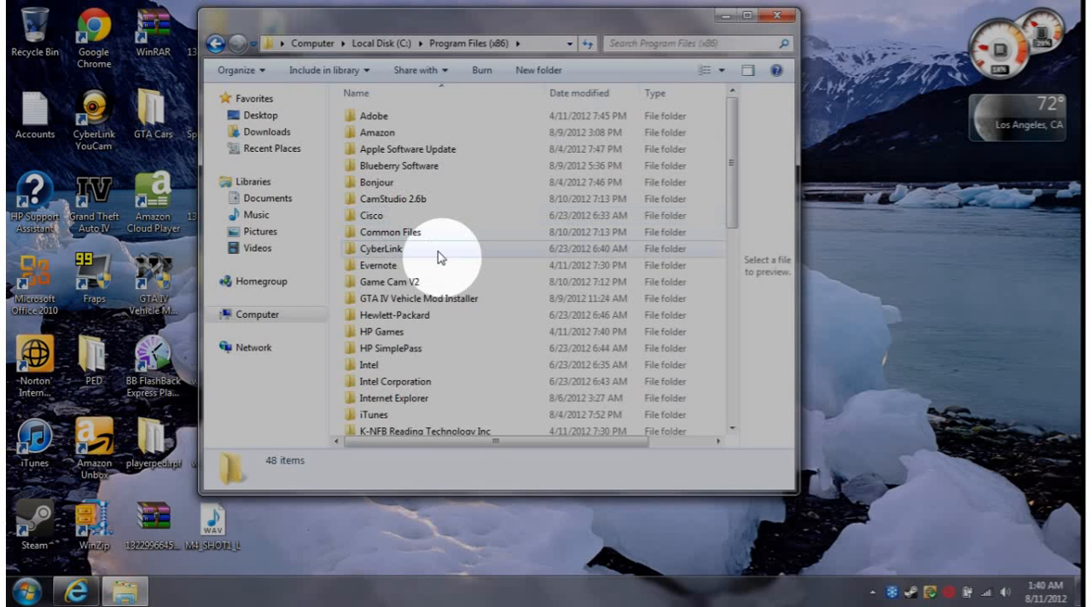
scroll("down", 3)
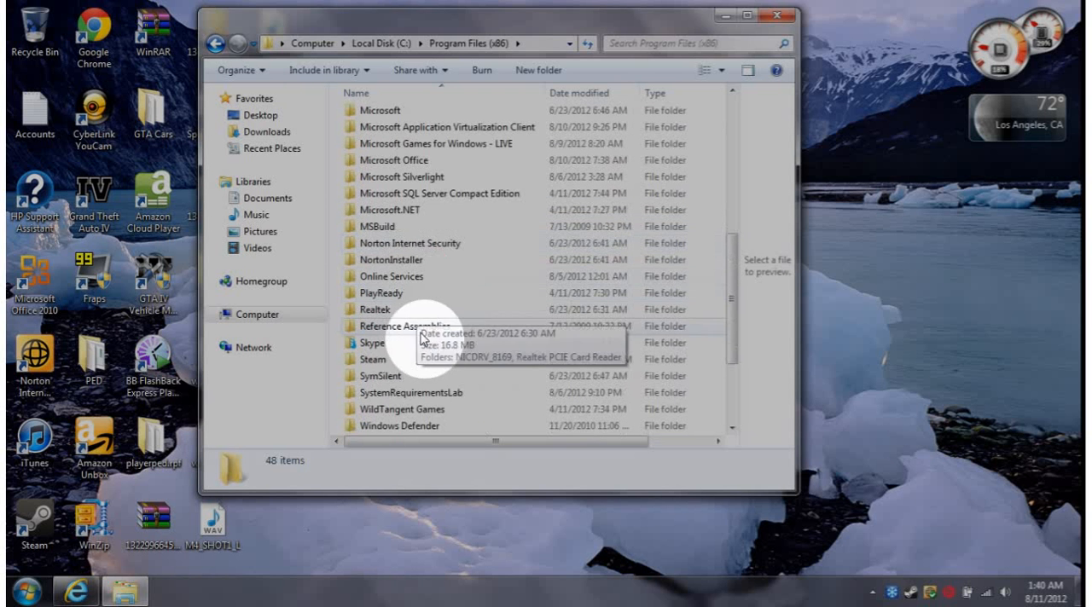
double_click(371, 360)
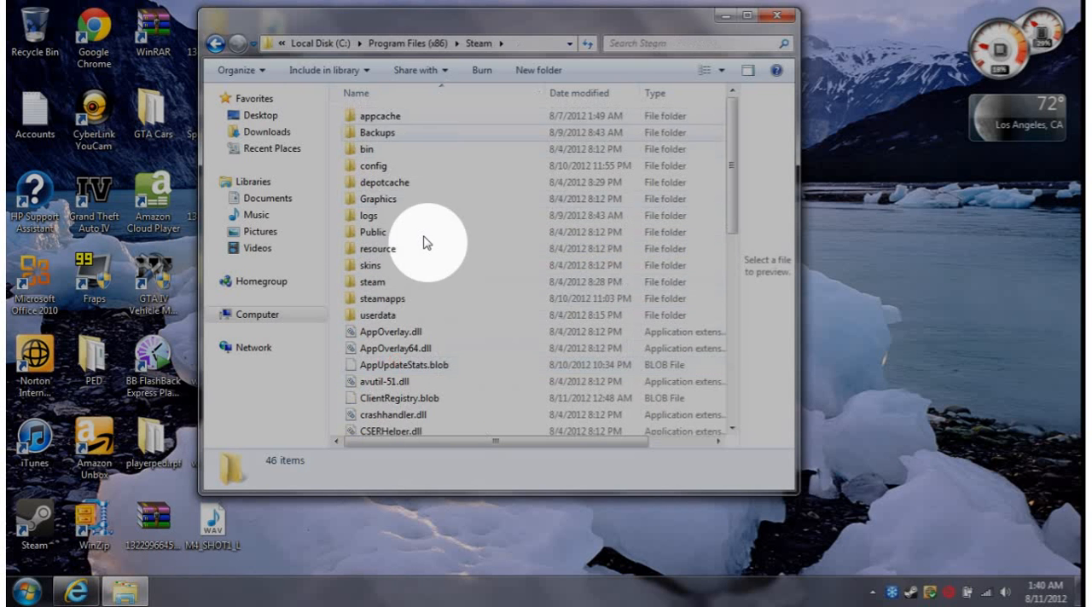
double_click(380, 298)
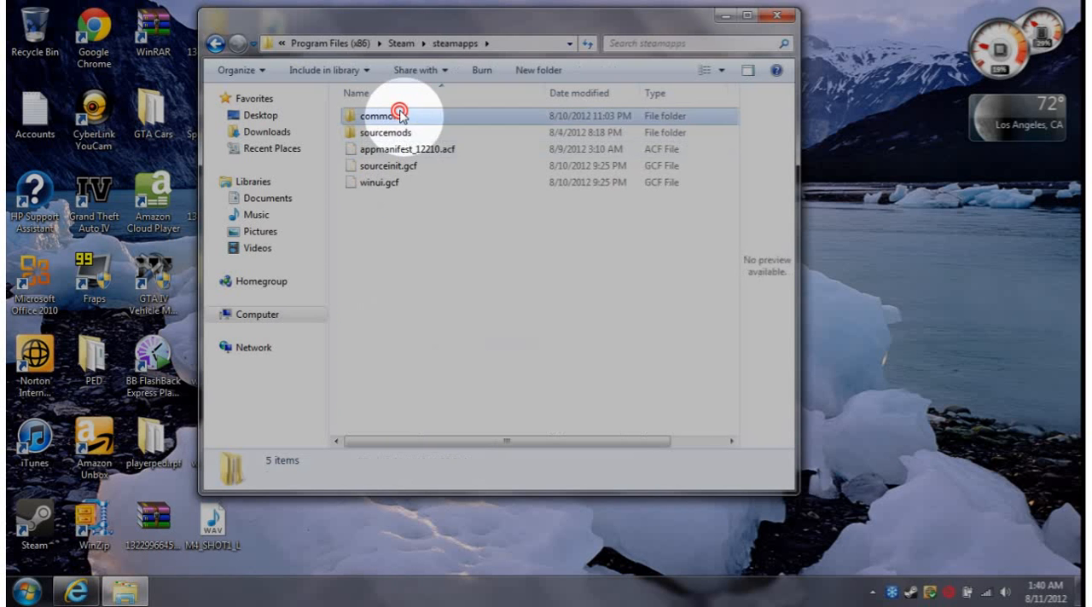
double_click(387, 116)
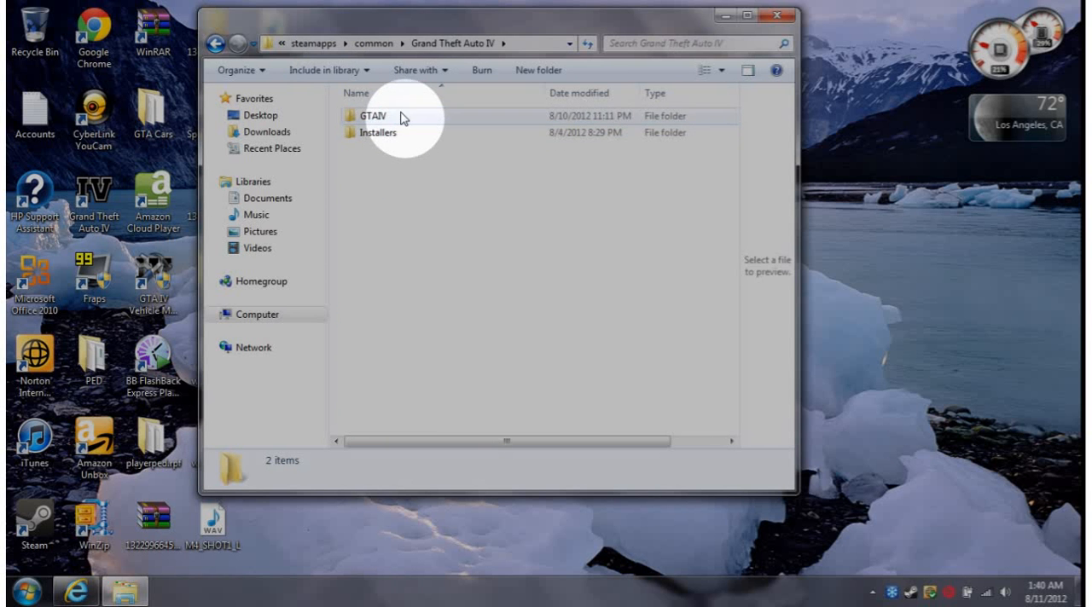
double_click(376, 115)
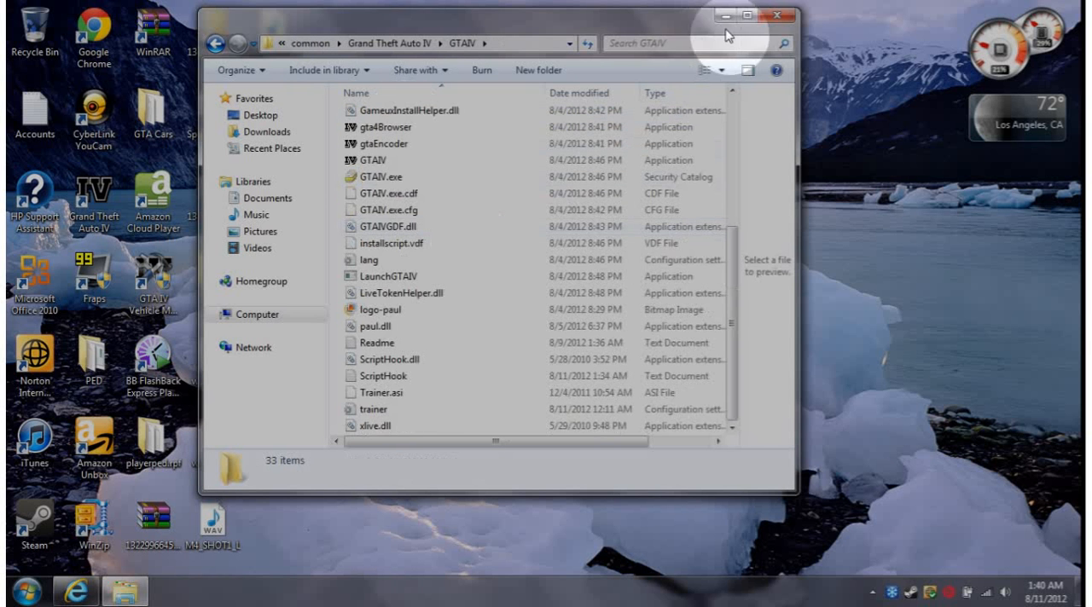
Open Control Panel's System page via System and Security, backing out of Hardware and Sound.
left_click(17, 591)
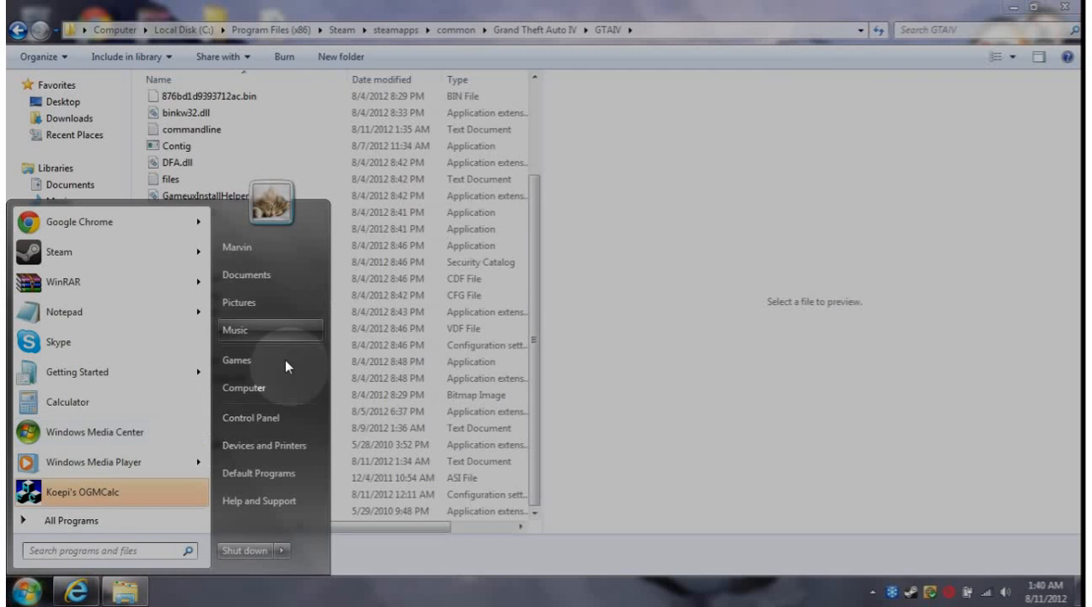
left_click(244, 388)
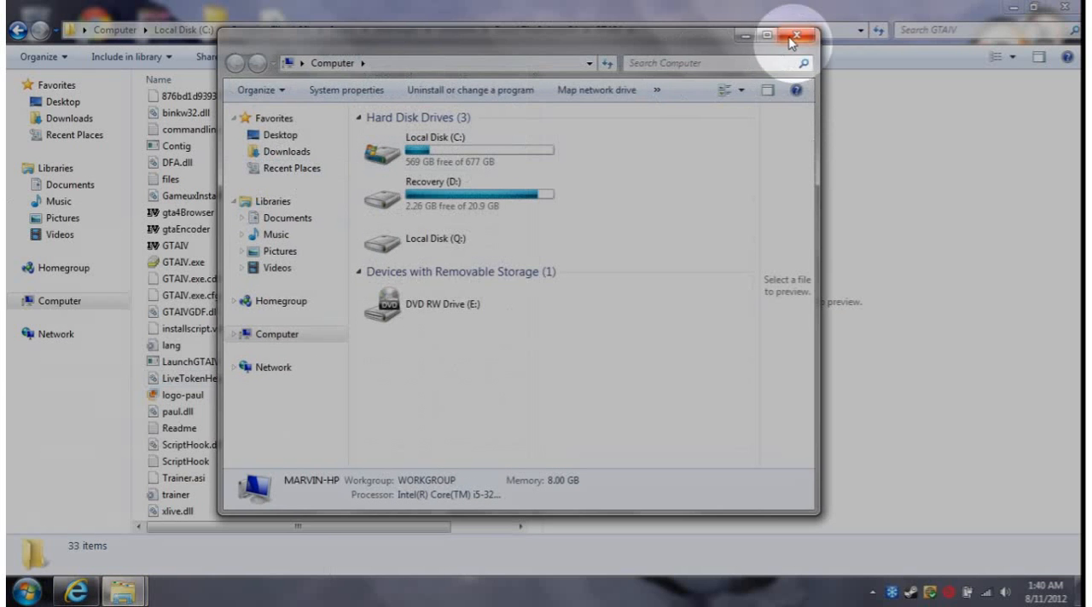
left_click(800, 38)
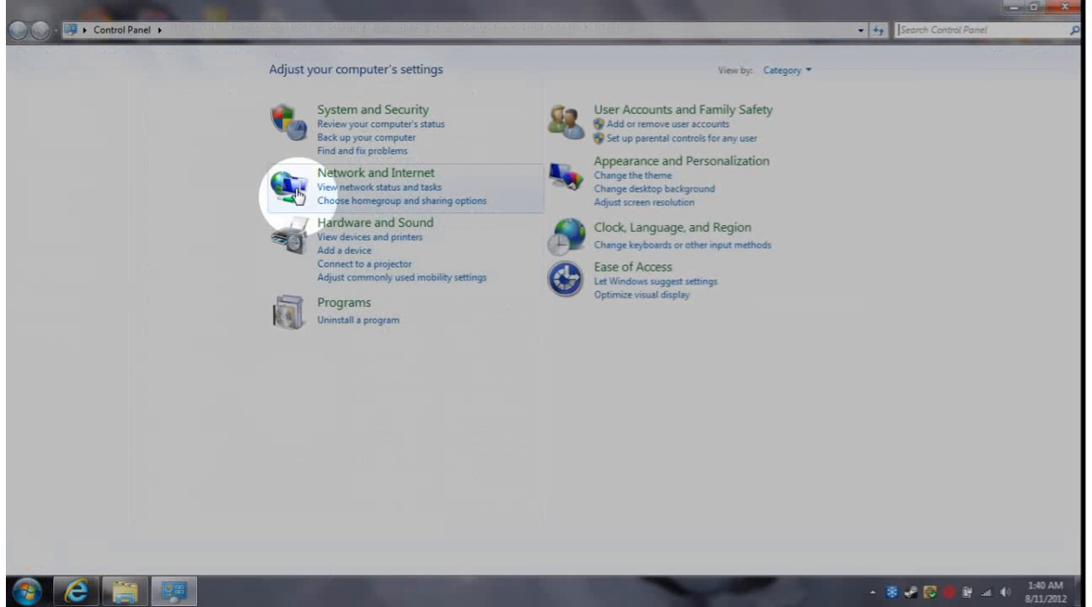
left_click(374, 222)
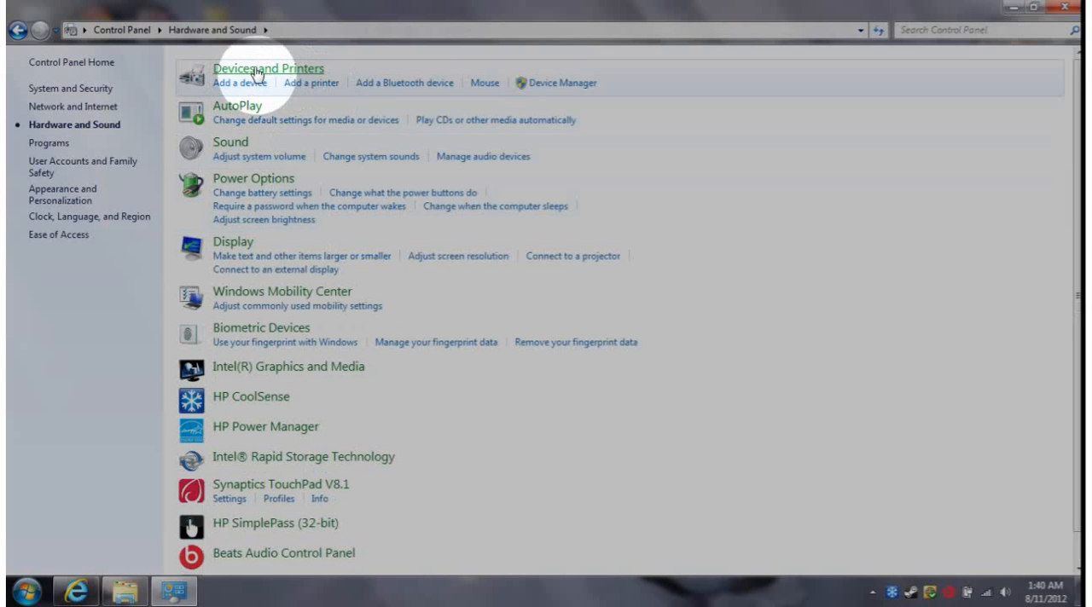
left_click(28, 29)
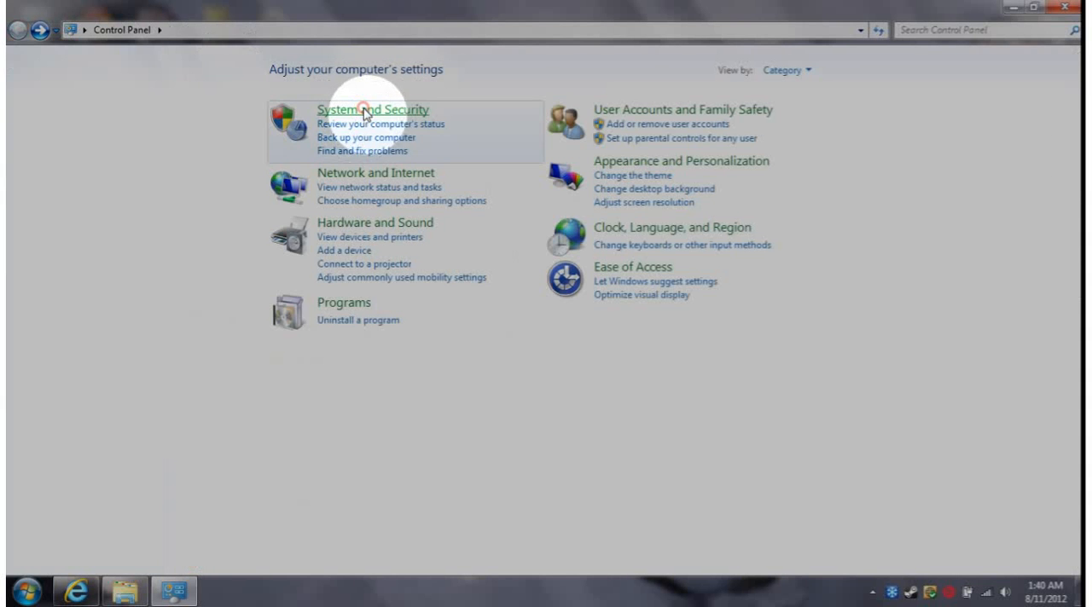
left_click(372, 109)
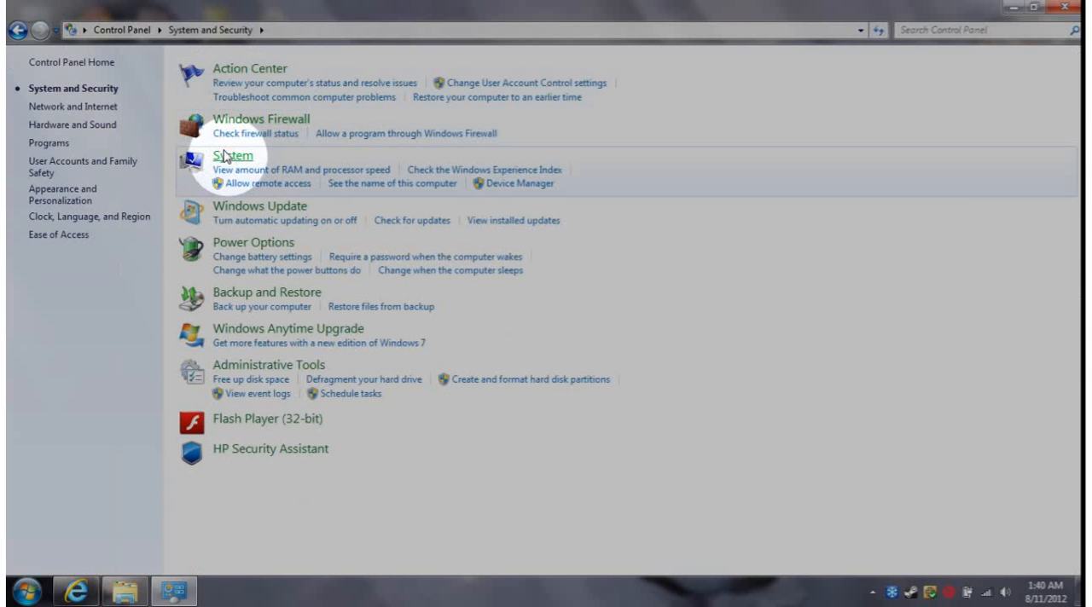
left_click(233, 157)
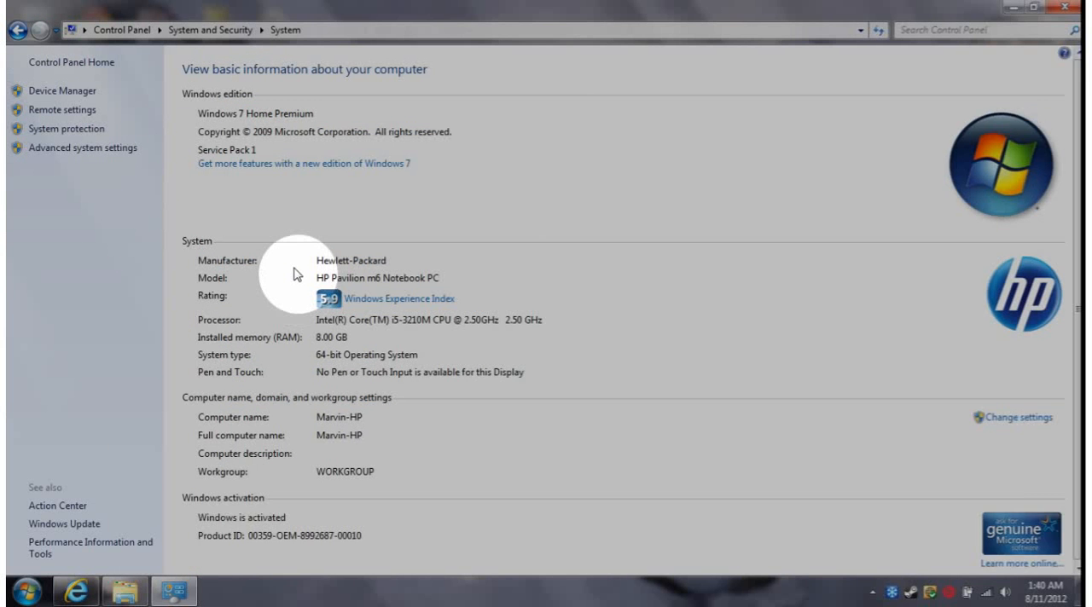
mouse_move(246, 130)
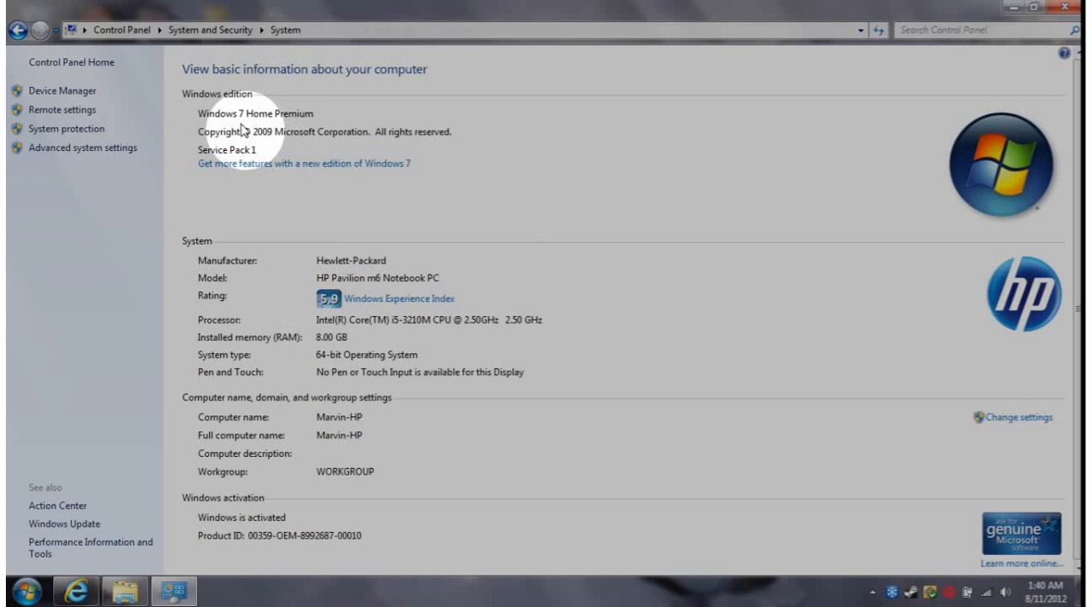
mouse_move(239, 128)
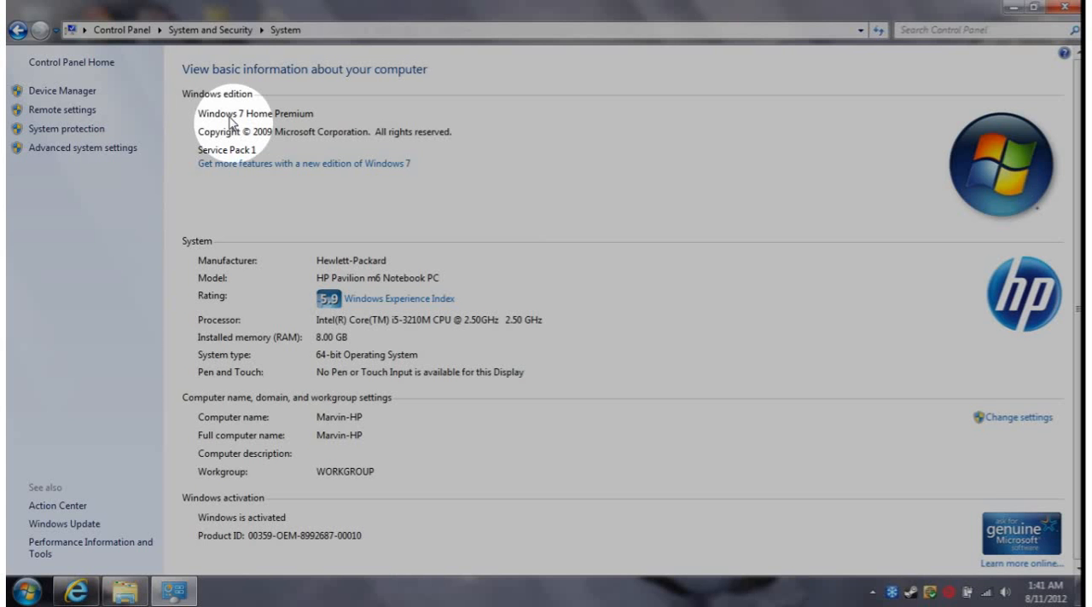
mouse_move(409, 333)
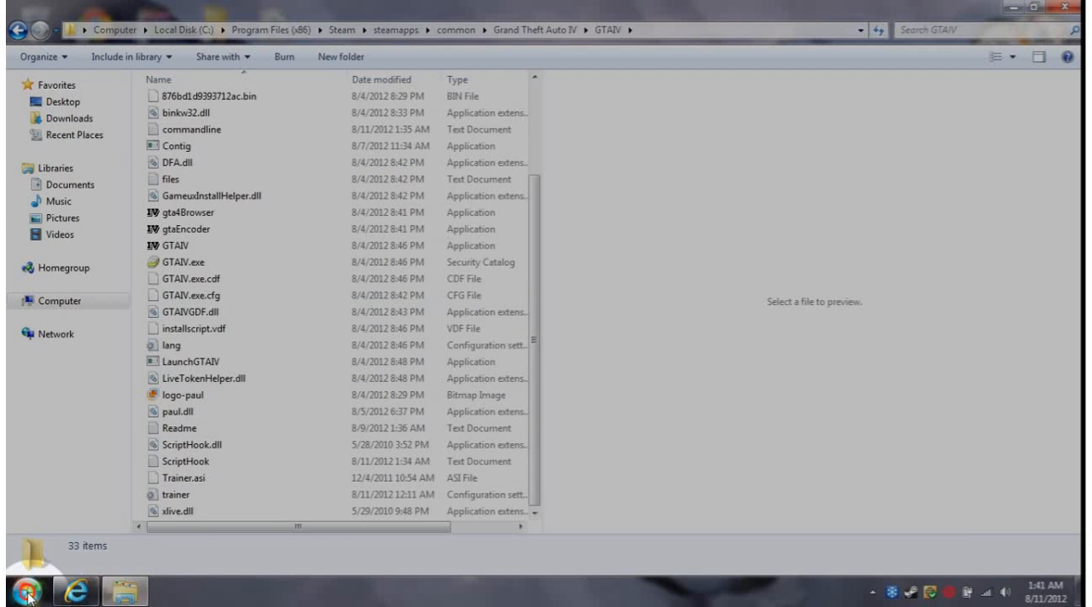
Maximize the GTAIV folder and preview the commandline file's launch options.
left_click(14, 590)
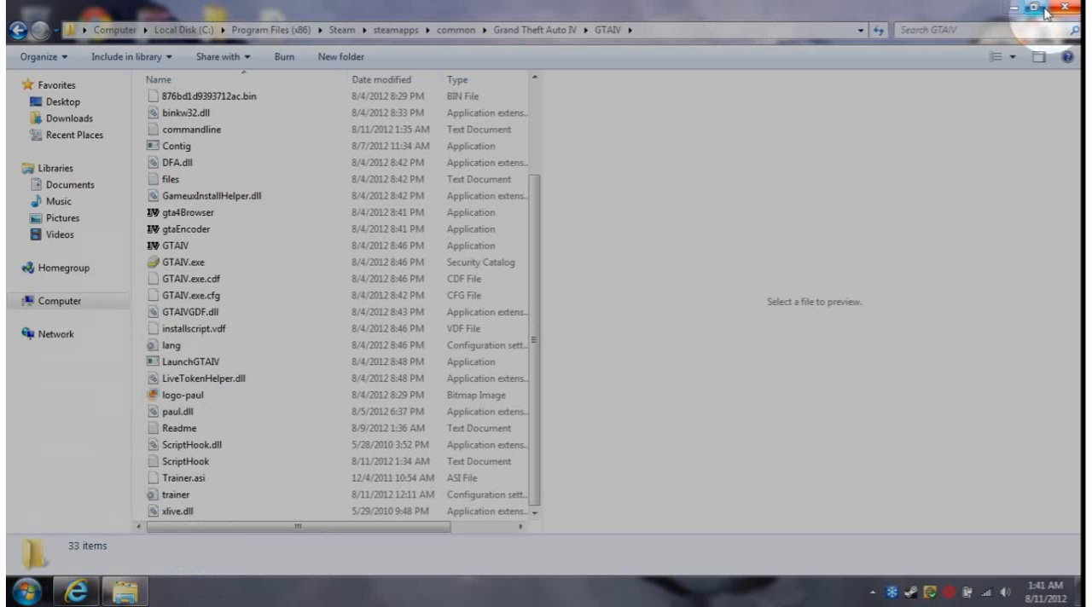
left_click(1034, 9)
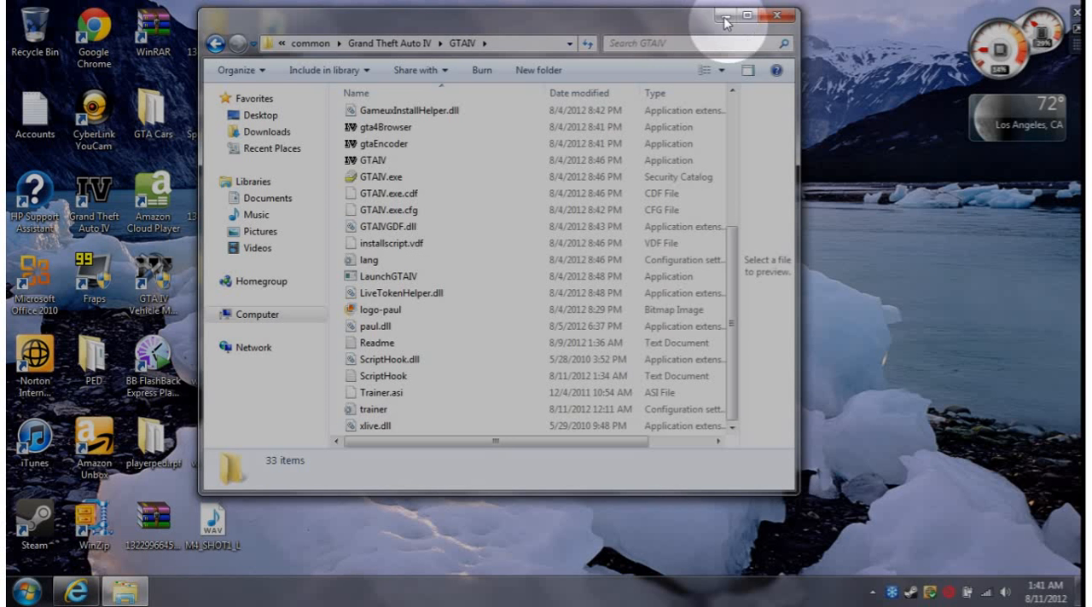
left_click(747, 15)
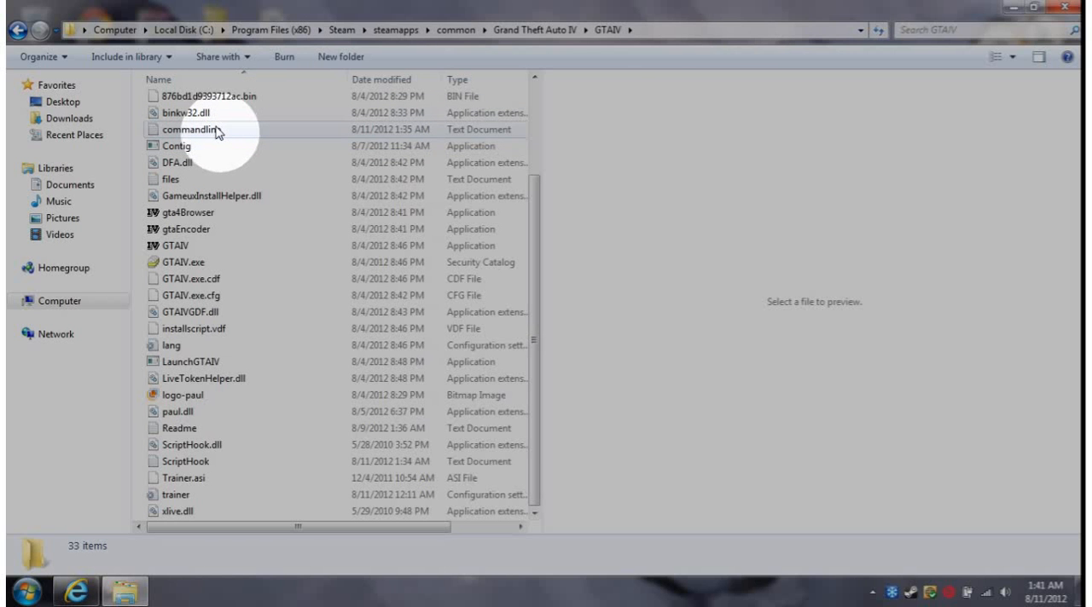
double_click(185, 128)
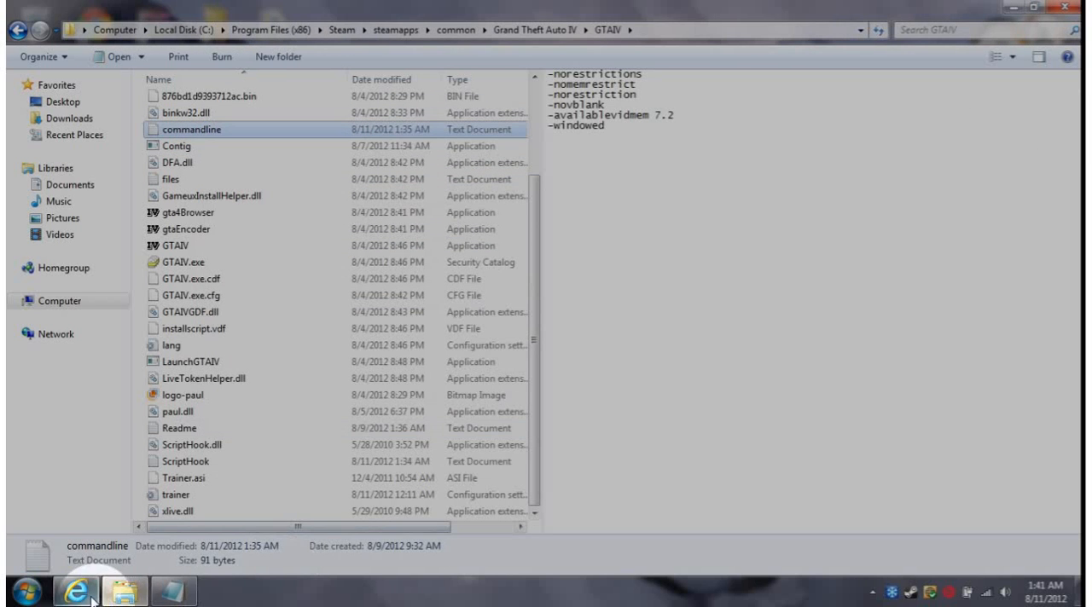
left_click(70, 590)
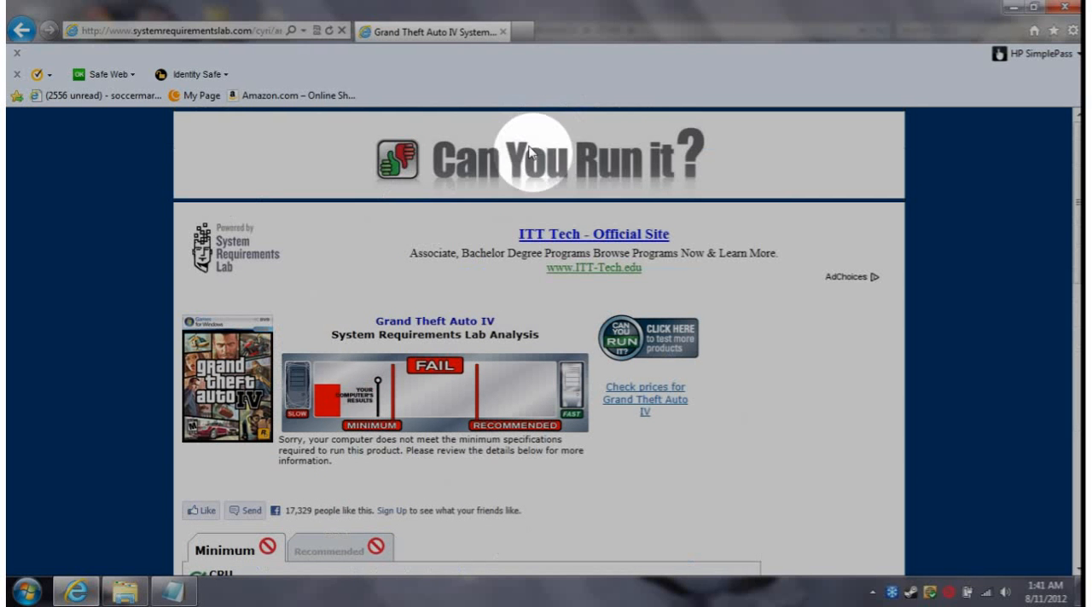
mouse_move(630, 159)
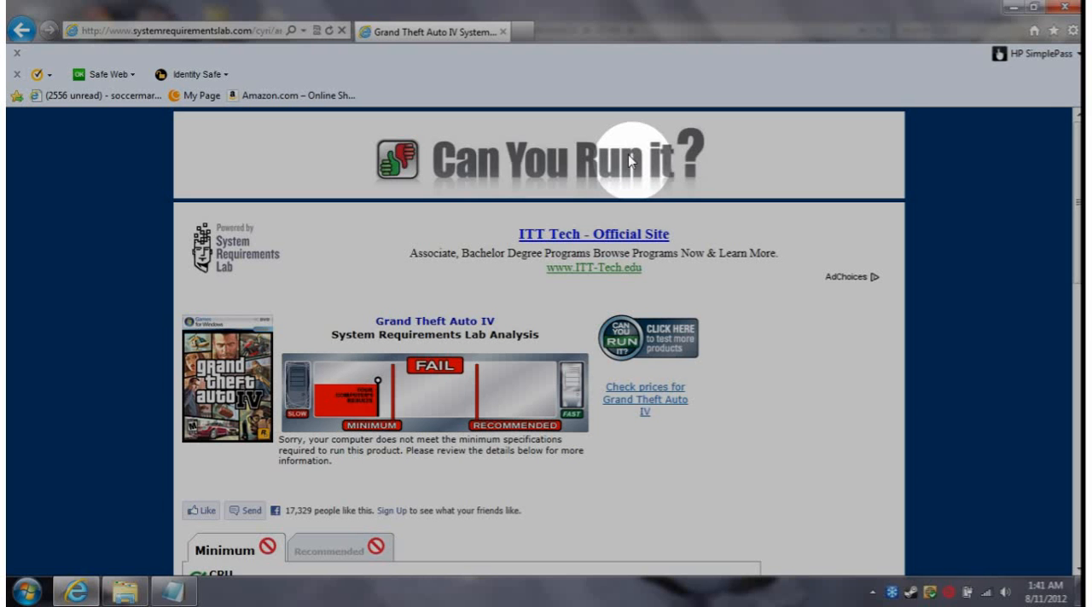
mouse_move(286, 329)
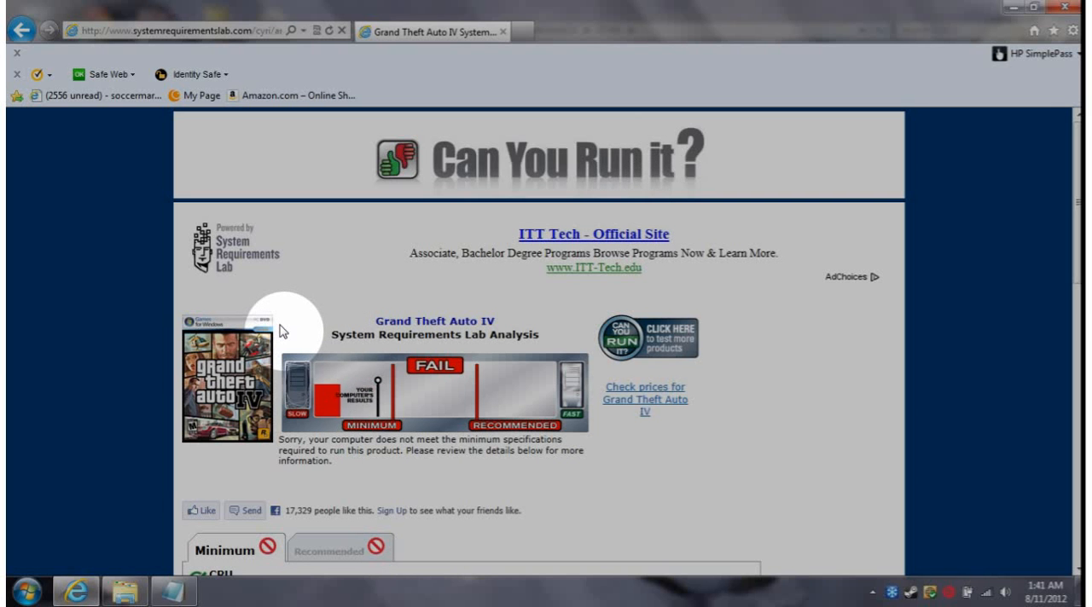
scroll("down", 3)
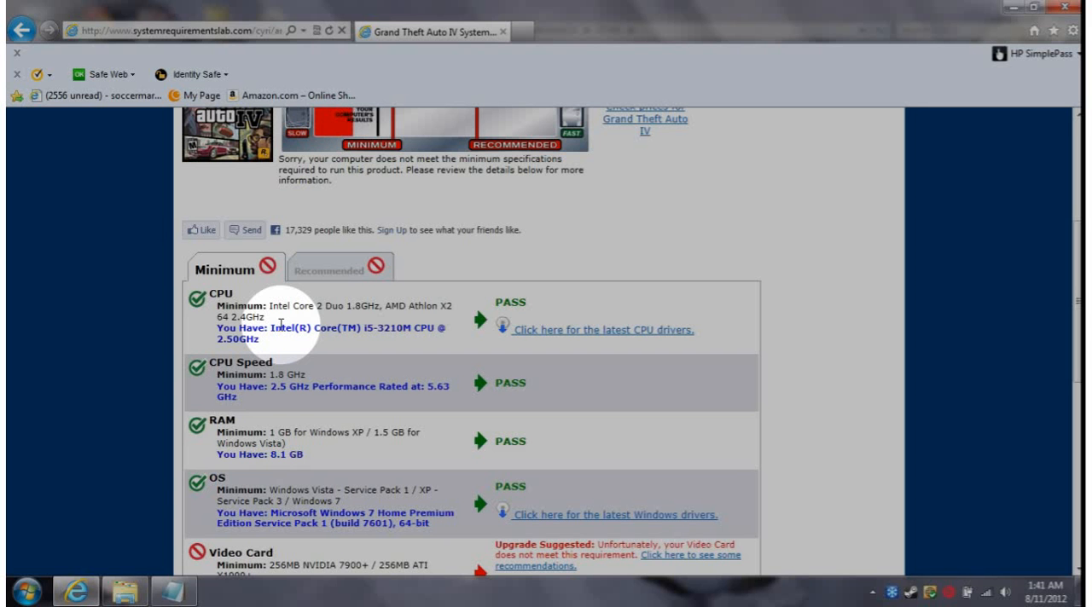
mouse_move(282, 431)
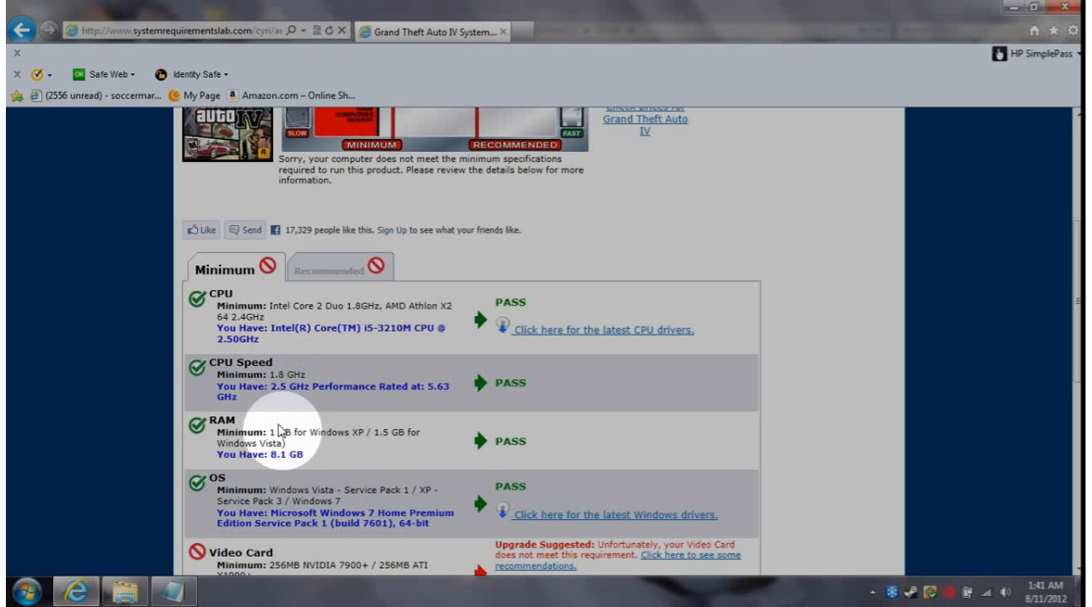
scroll("down", 3)
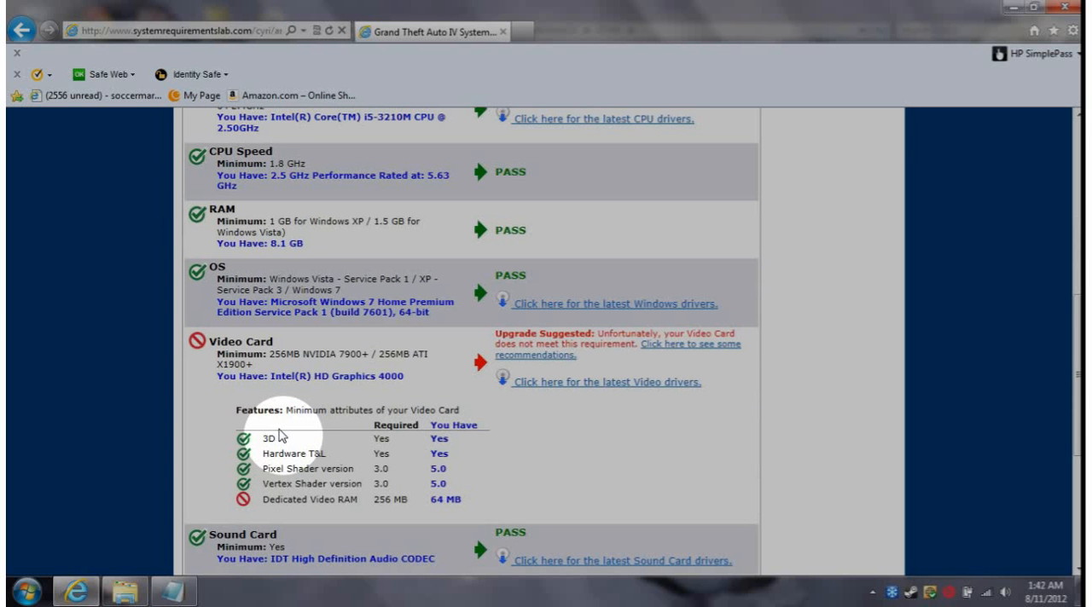
mouse_move(242, 403)
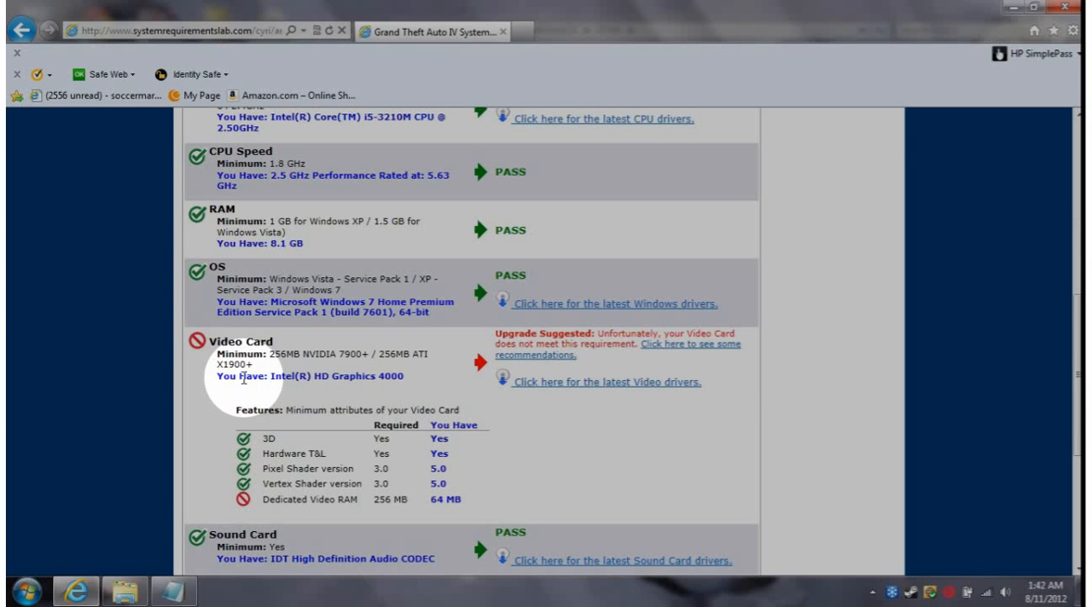
mouse_move(240, 393)
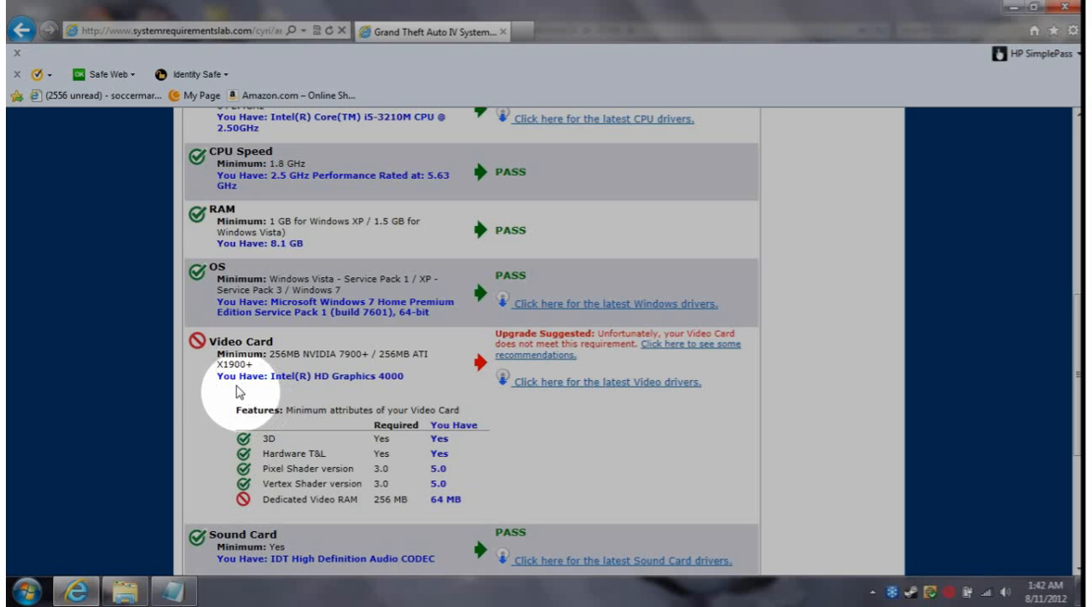
mouse_move(273, 379)
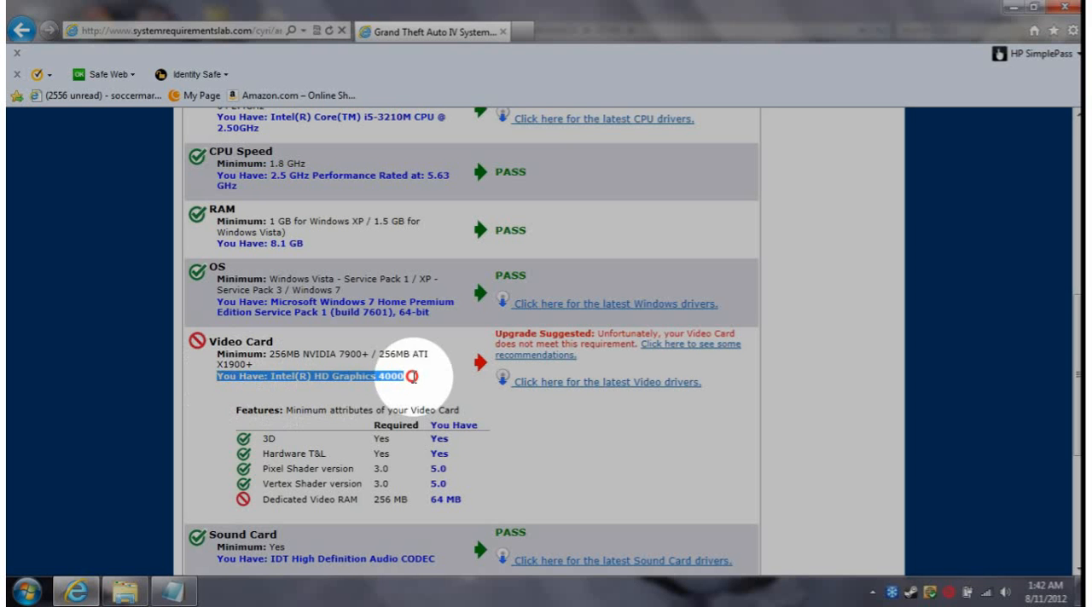
scroll("down", 3)
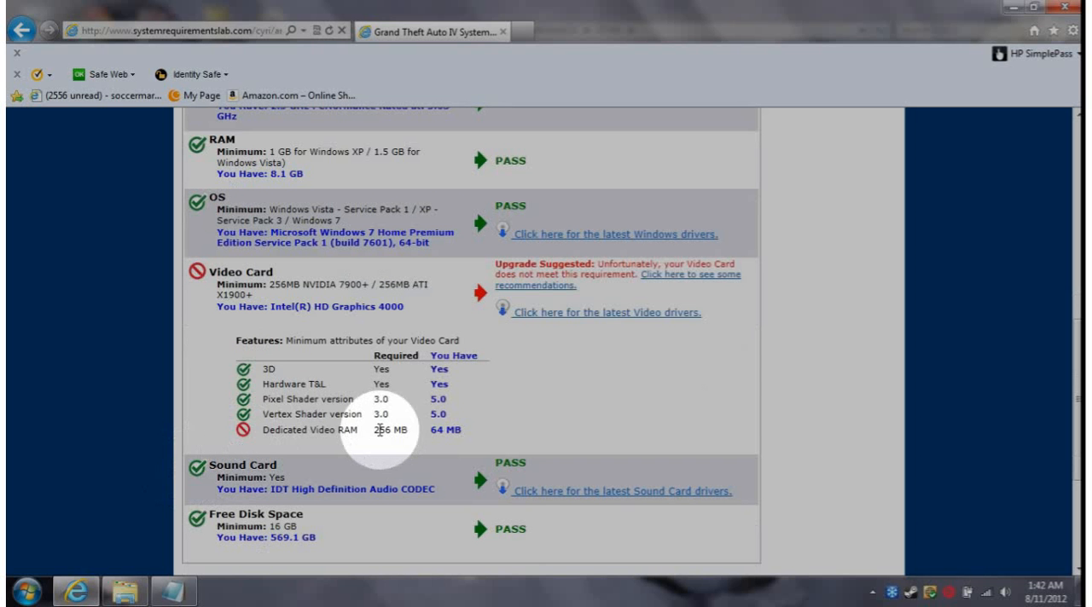
mouse_move(443, 434)
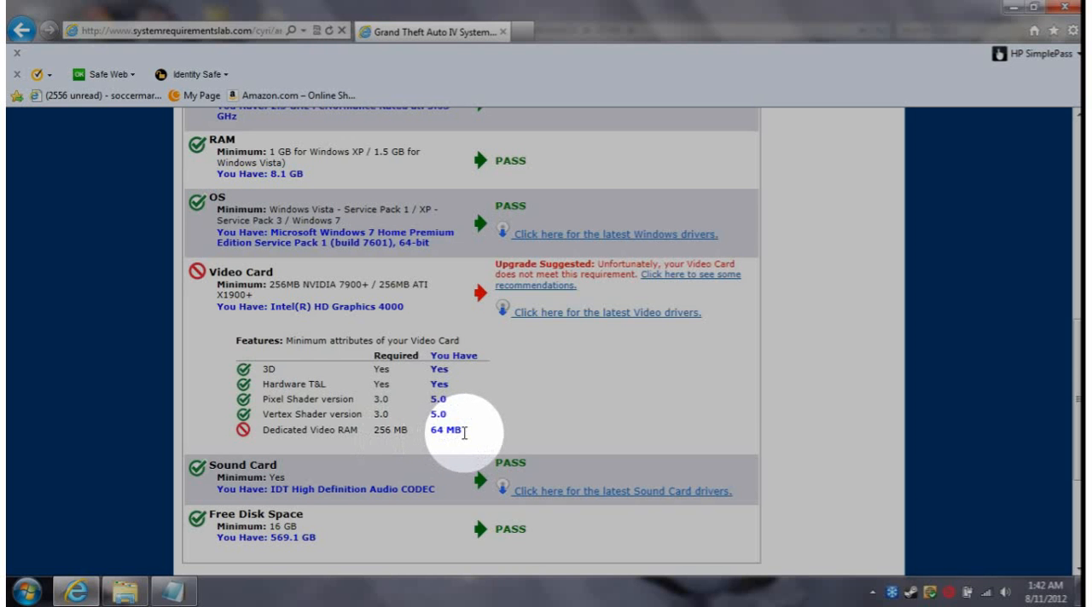
mouse_move(383, 452)
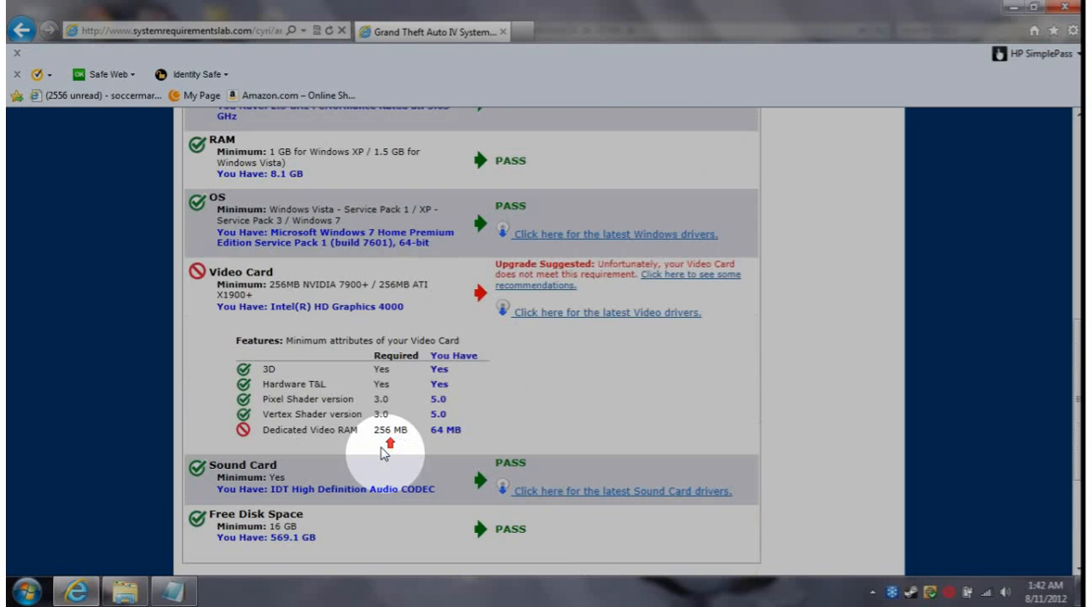
scroll("down", 3)
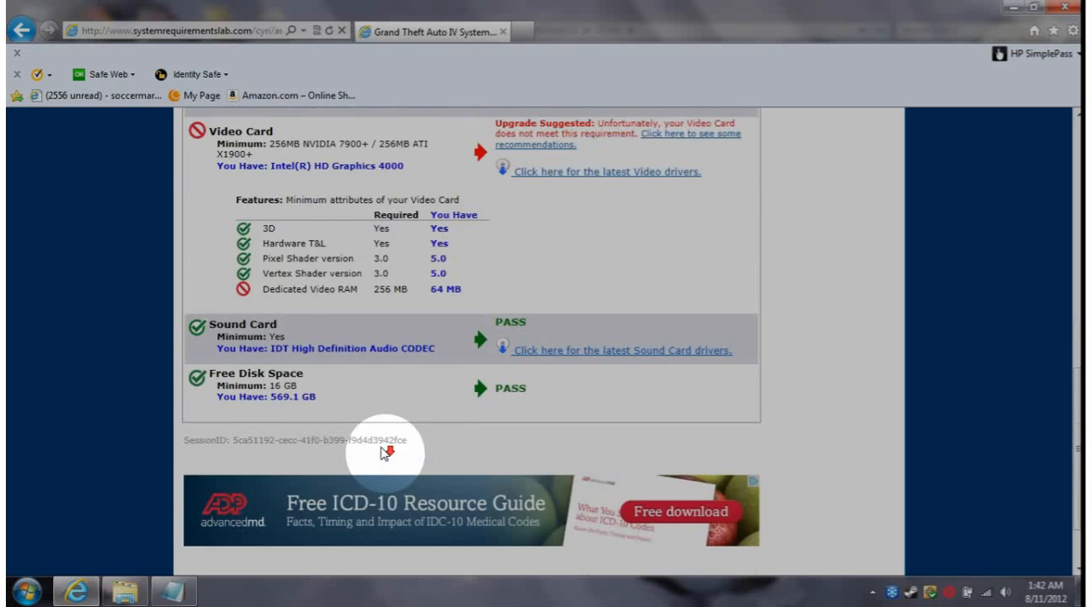
mouse_move(383, 453)
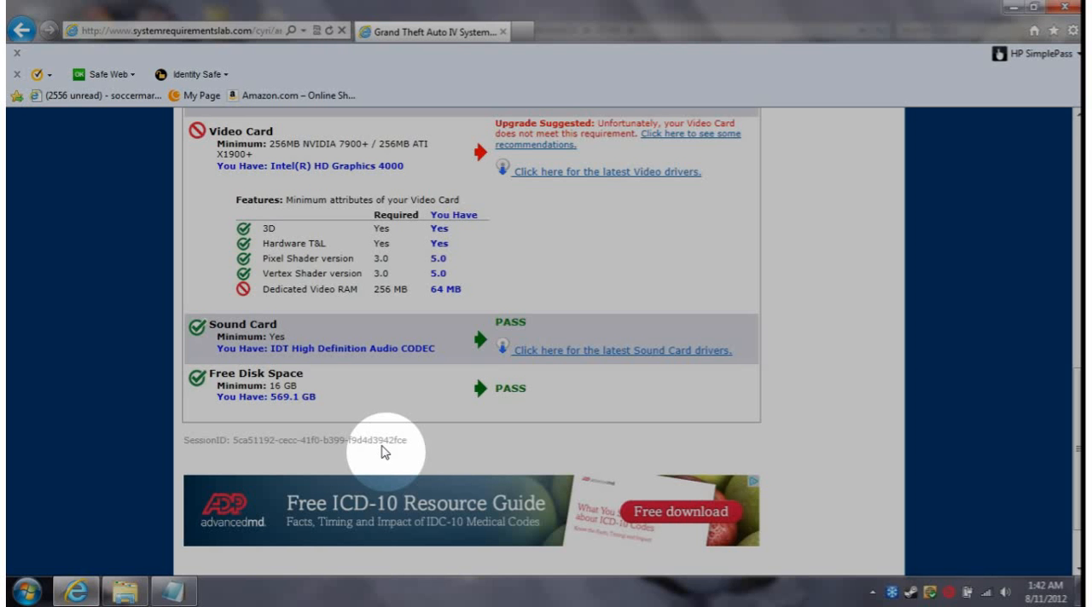
mouse_move(499, 275)
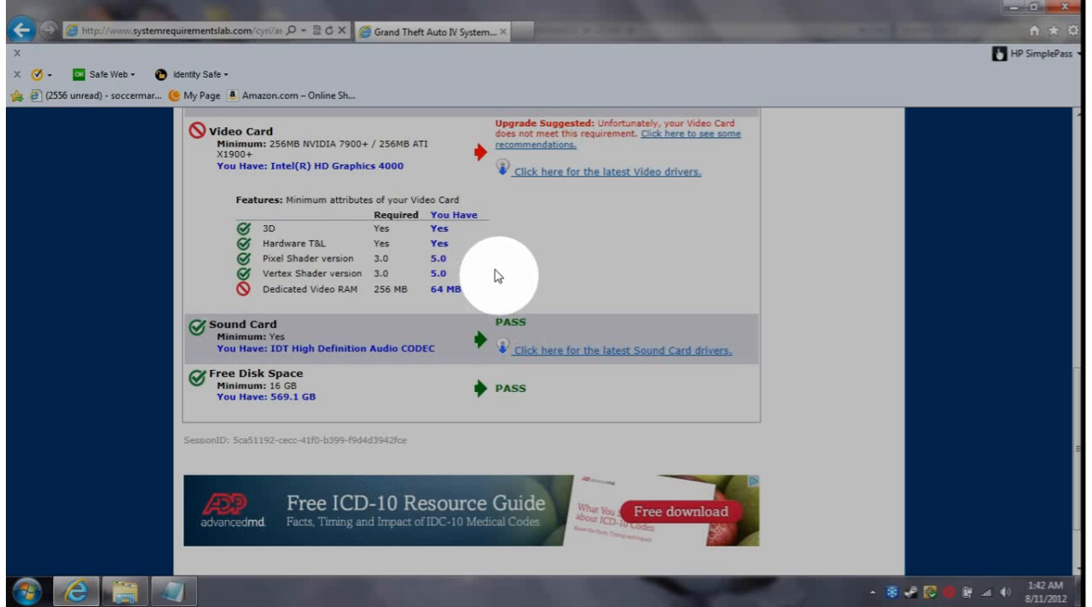
scroll("up", 3)
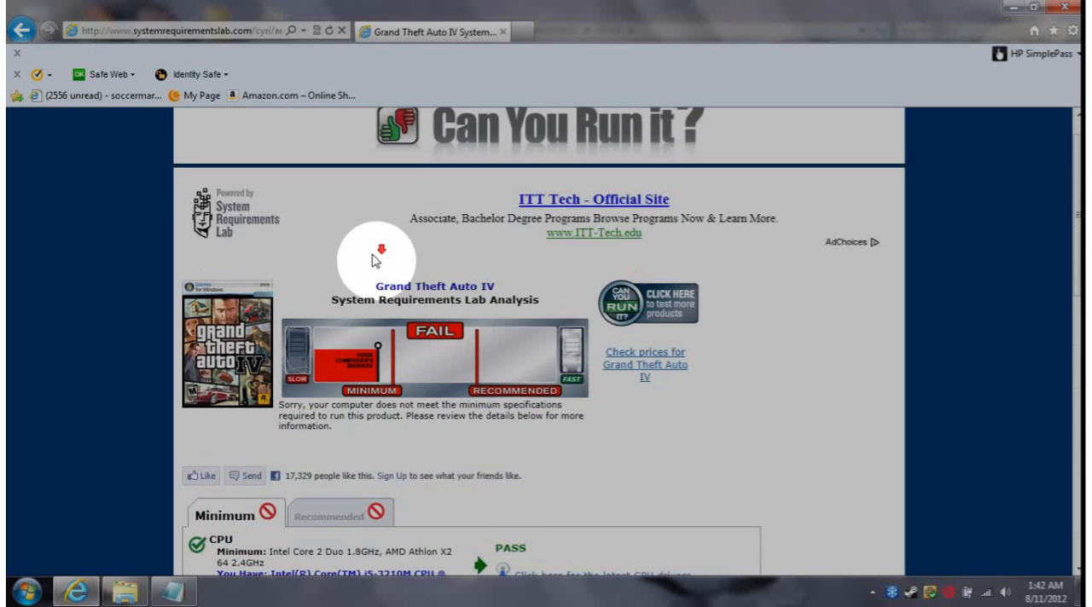
scroll("up", 3)
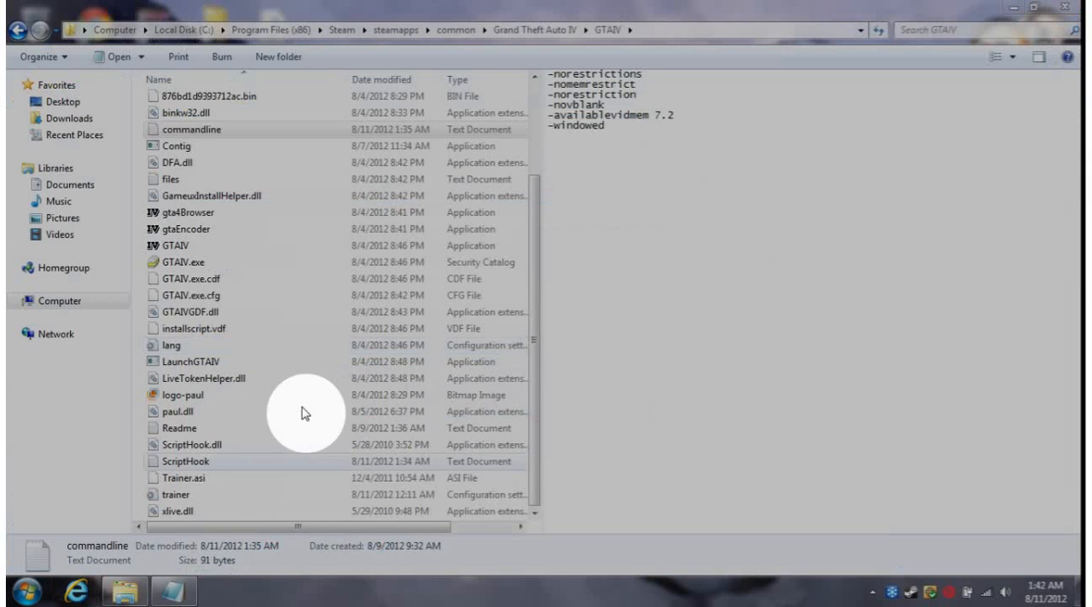
Open commandline.txt in Notepad, review its launch options like -availablevidmem 7.2, then close it.
double_click(191, 129)
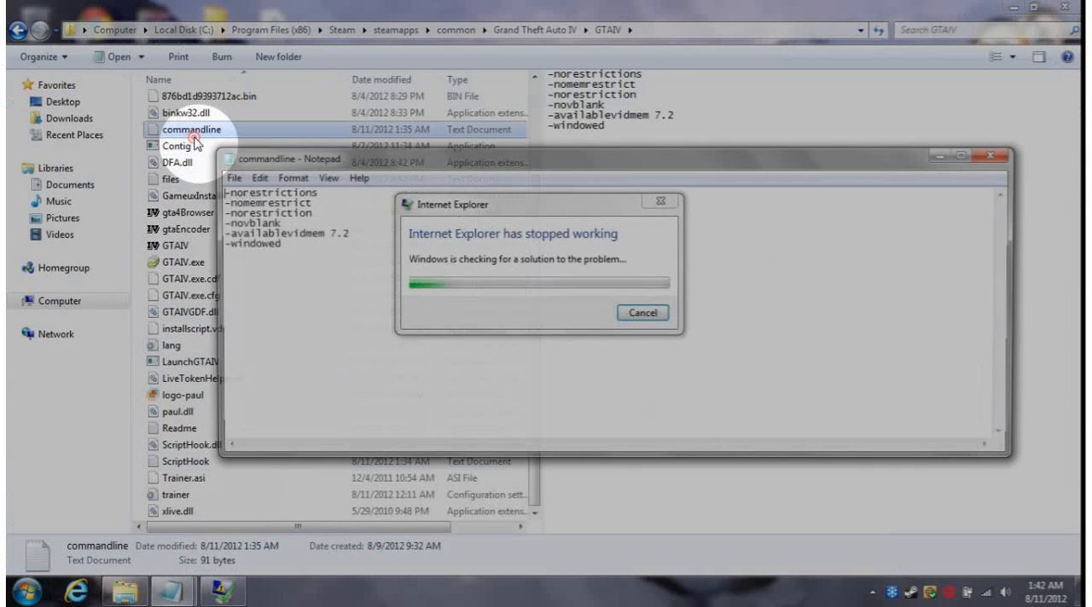
left_click(641, 313)
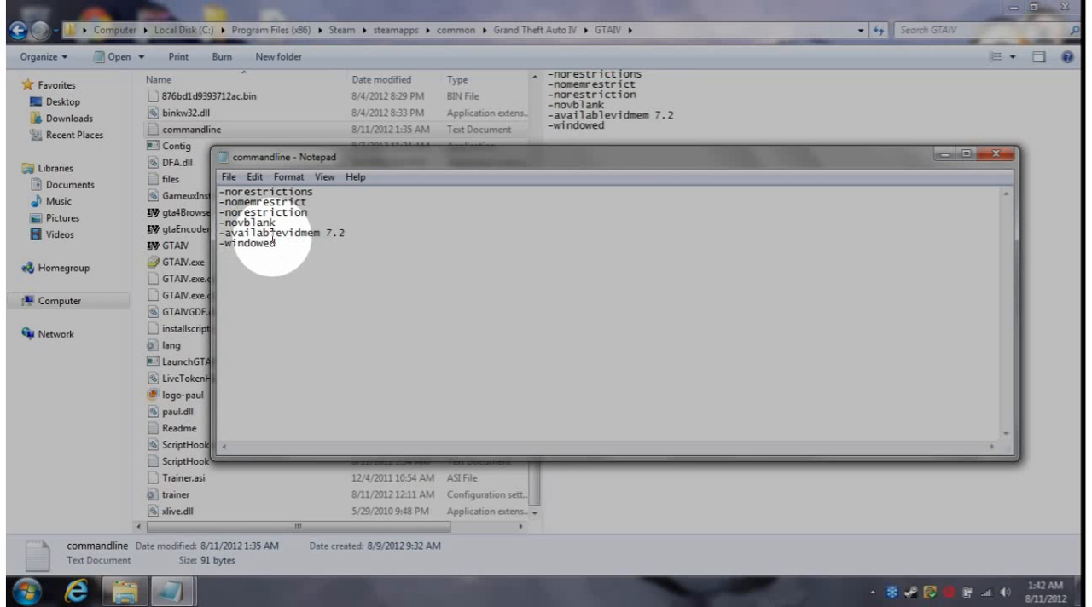
mouse_move(303, 241)
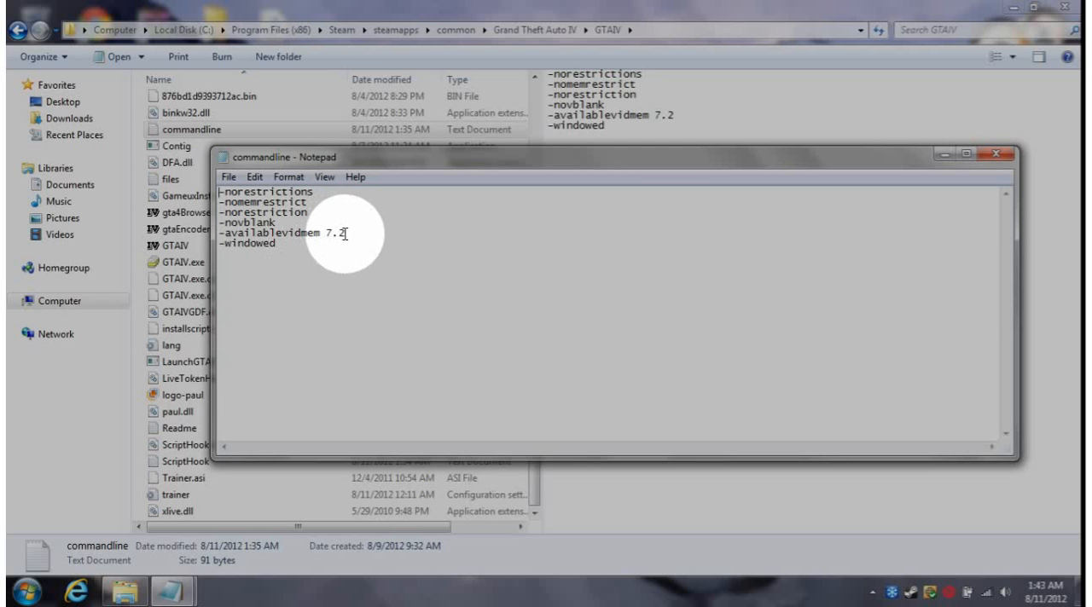
mouse_move(357, 223)
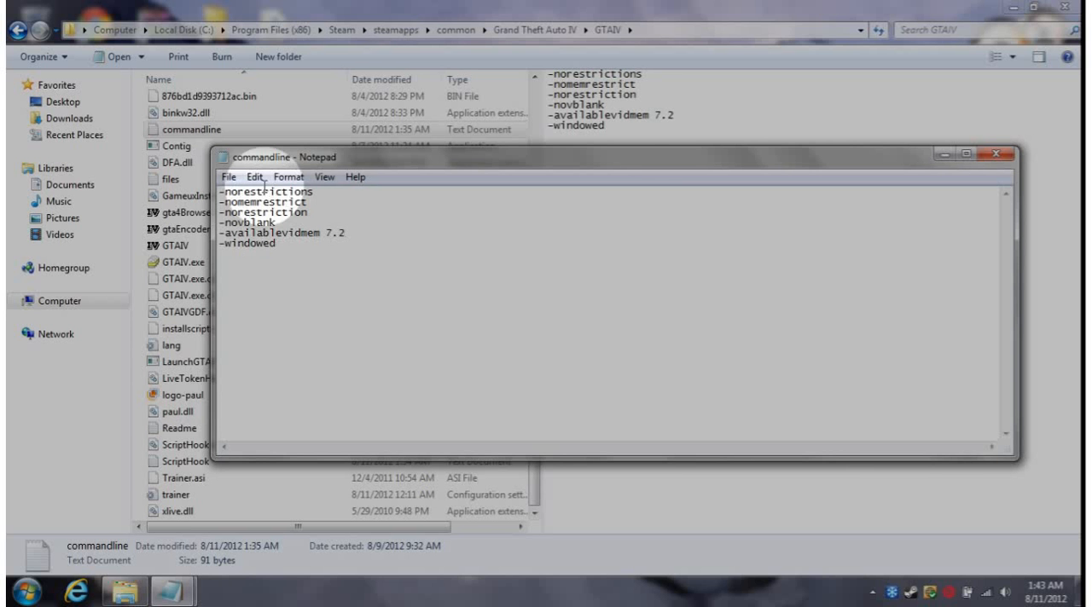
left_click(1001, 153)
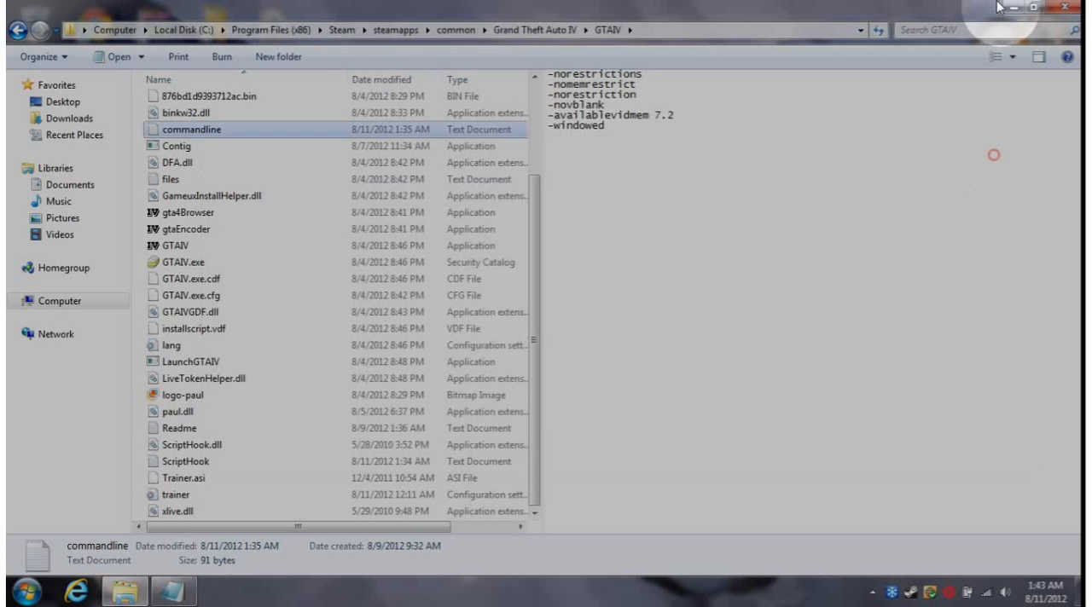
Restore down Explorer and create a 'Contig - Shortcut' from the Contig application.
left_click(1020, 8)
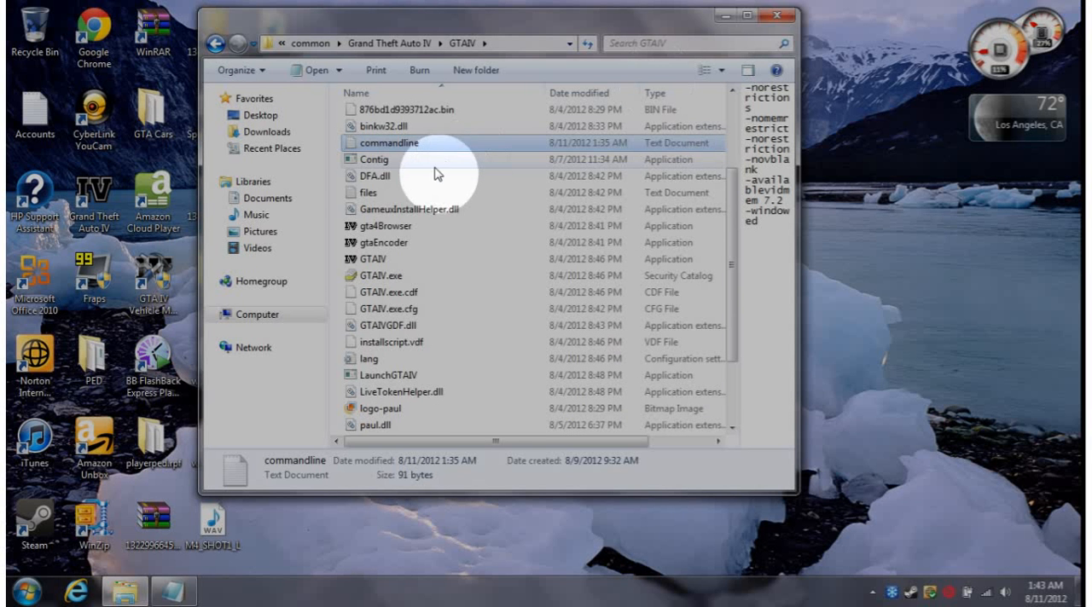
scroll("down", 3)
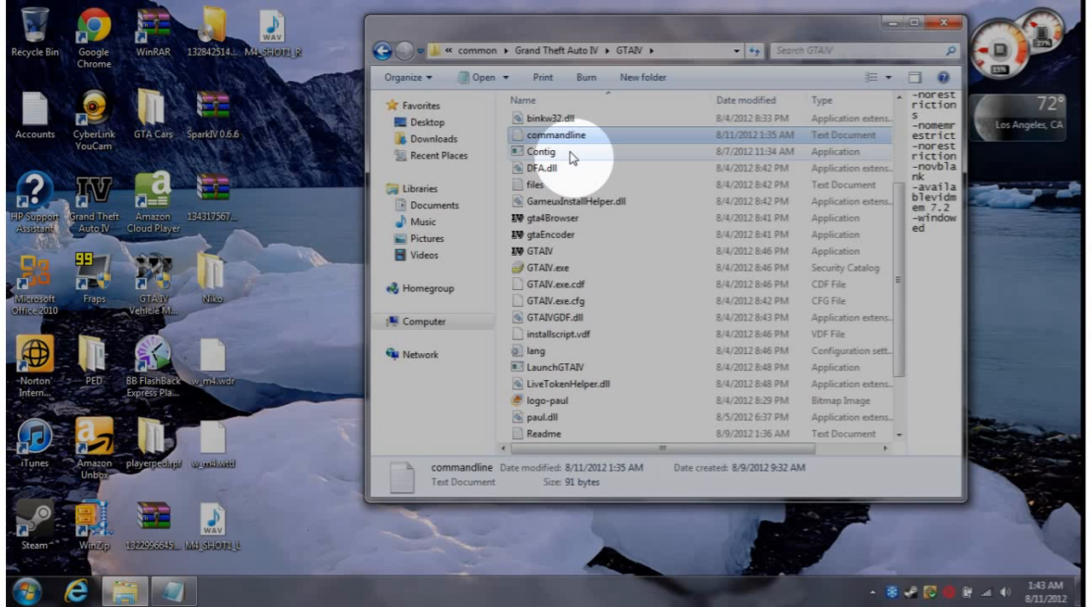
left_click(542, 151)
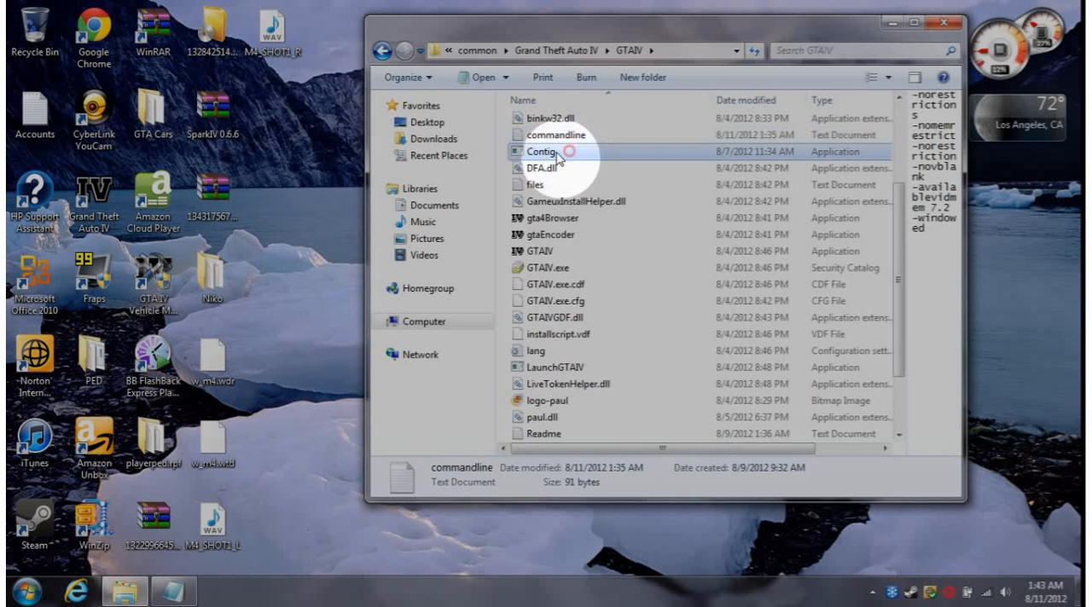
left_click(542, 151)
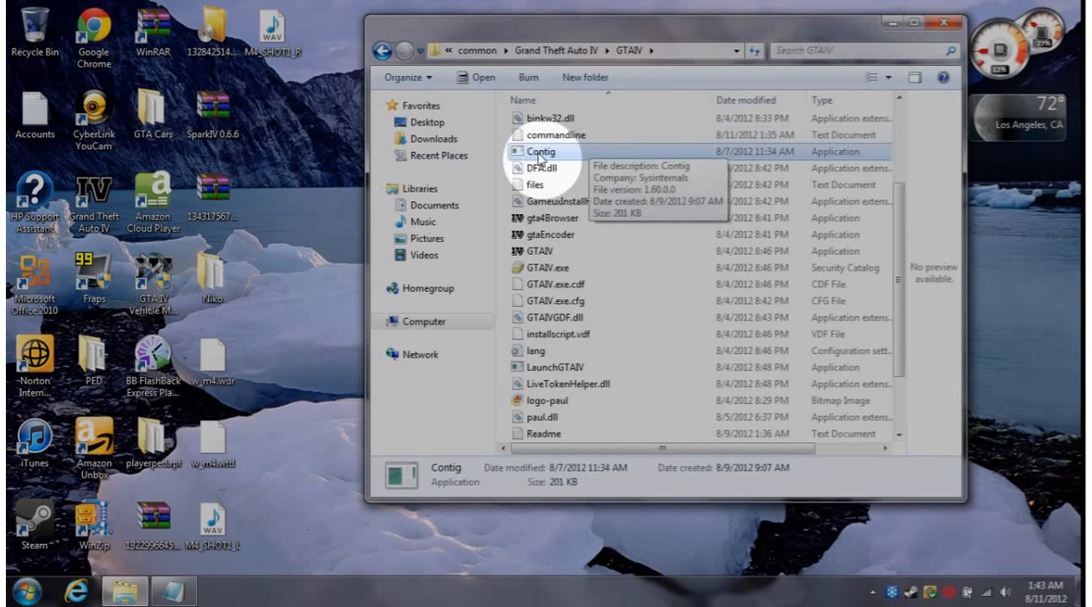
right_click(537, 151)
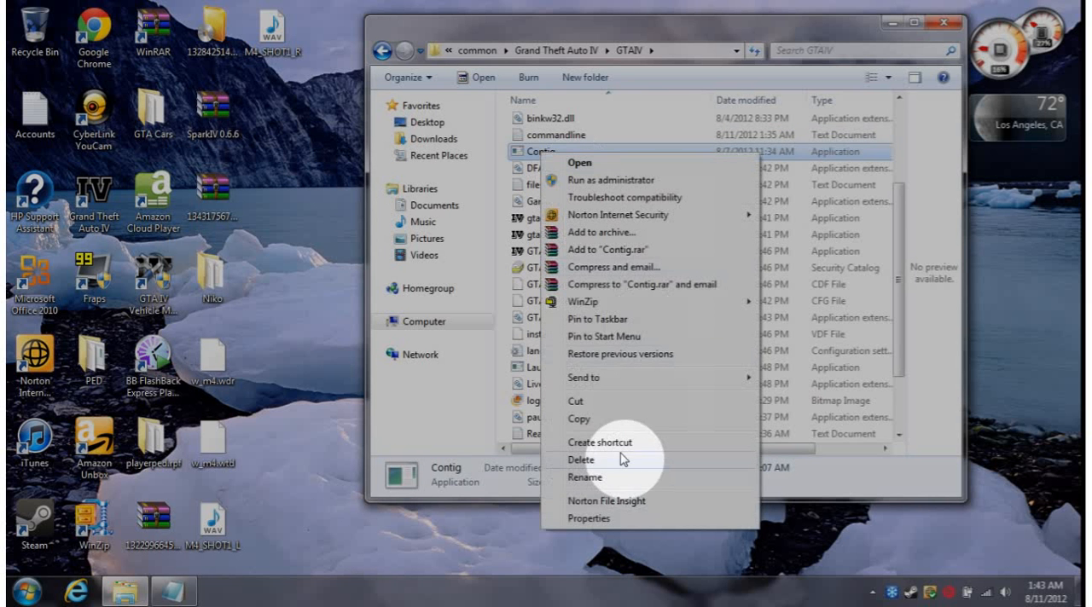
left_click(599, 442)
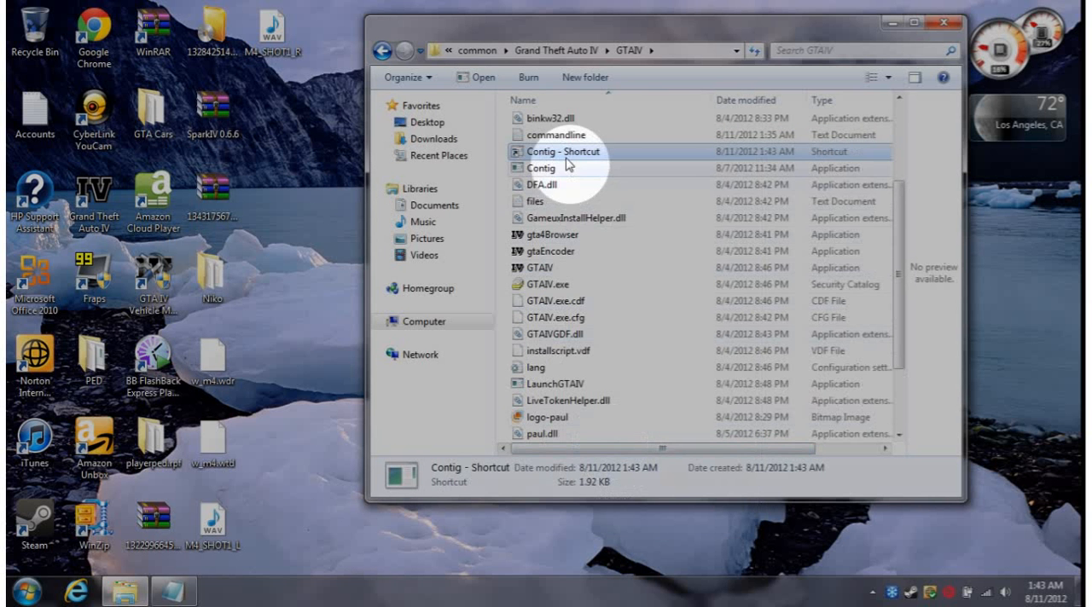
Move the Contig shortcut onto the desktop and accept its edited Target properties.
left_click_drag(563, 151, 331, 192)
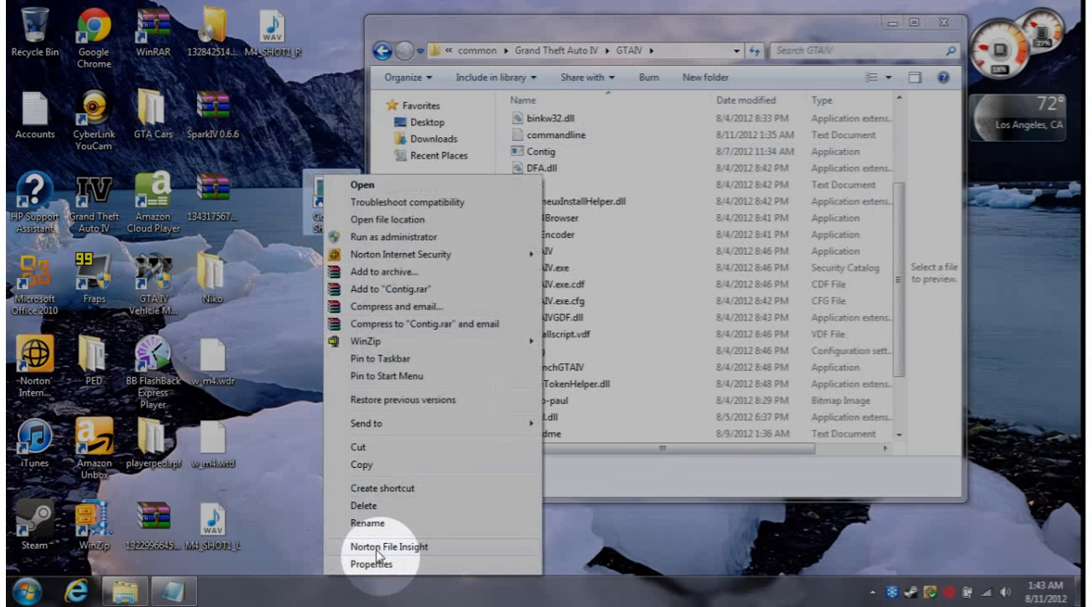
left_click(373, 564)
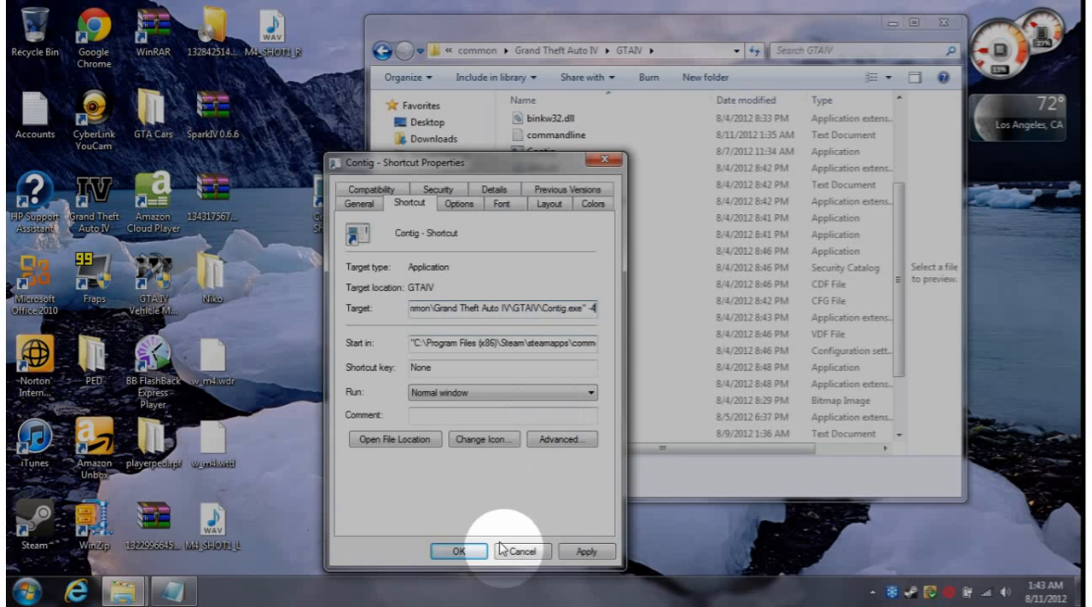
left_click(458, 550)
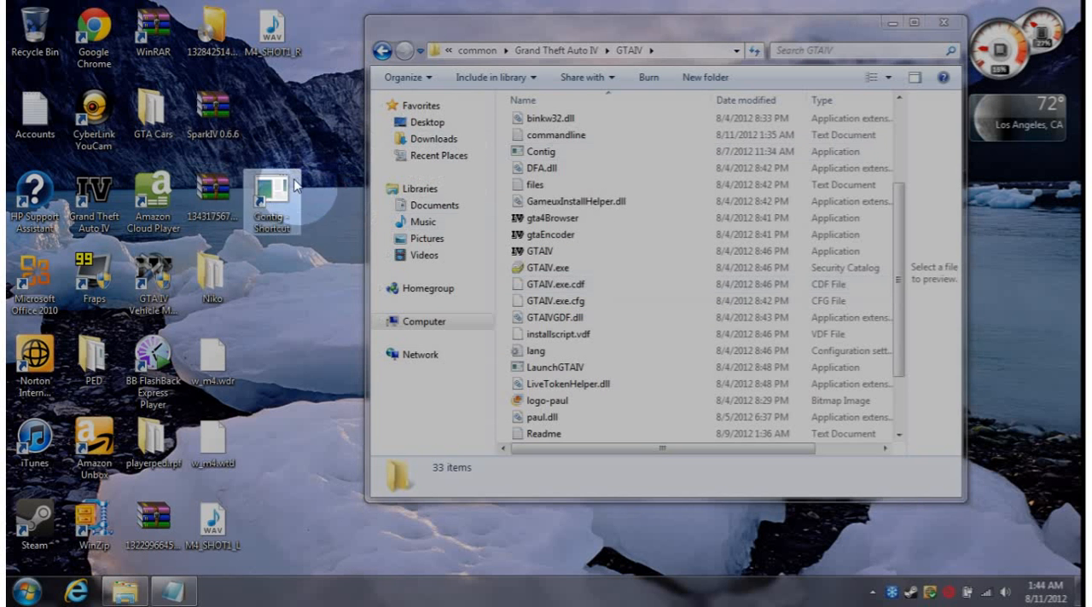
mouse_move(273, 201)
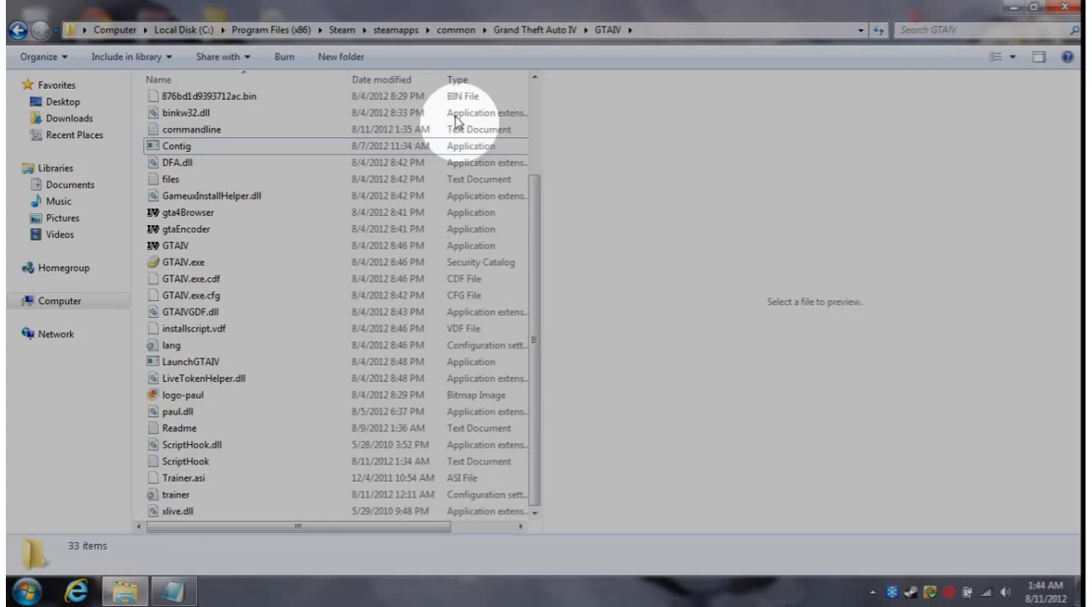
mouse_move(198, 512)
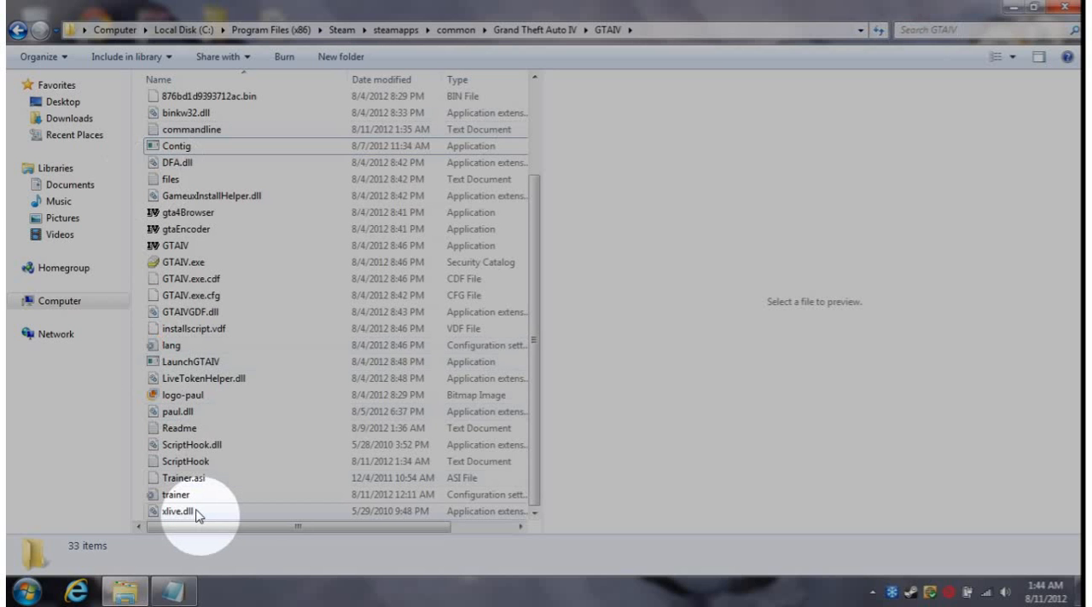
mouse_move(197, 516)
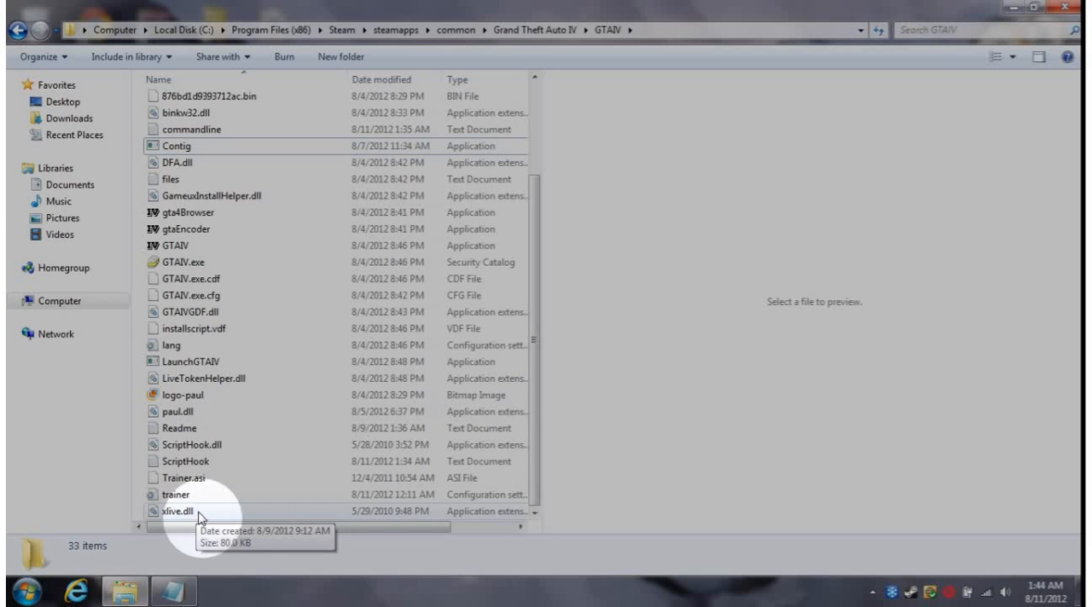
mouse_move(205, 448)
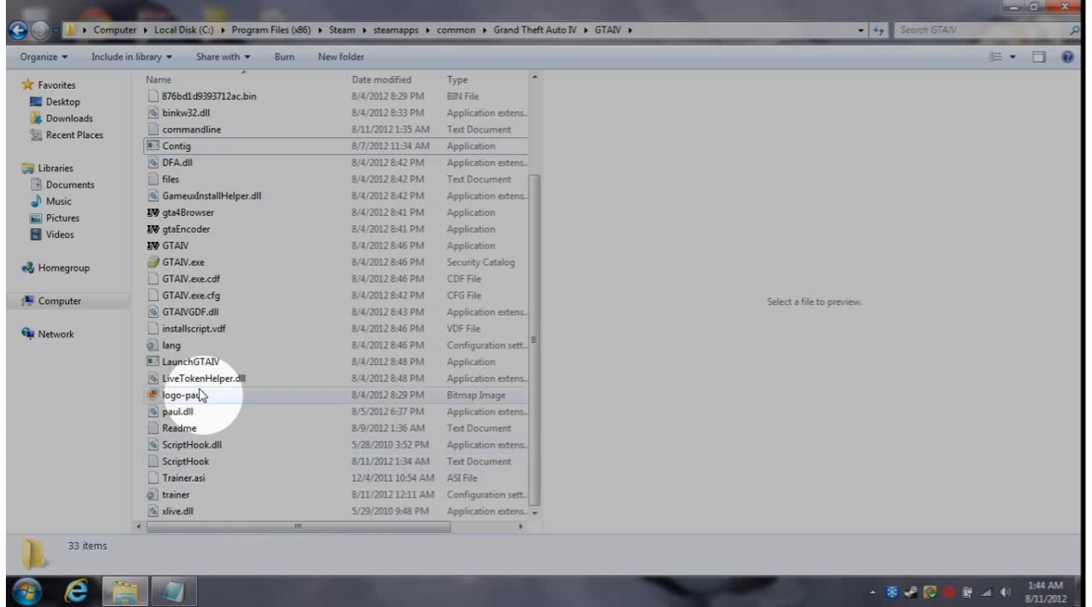
mouse_move(231, 303)
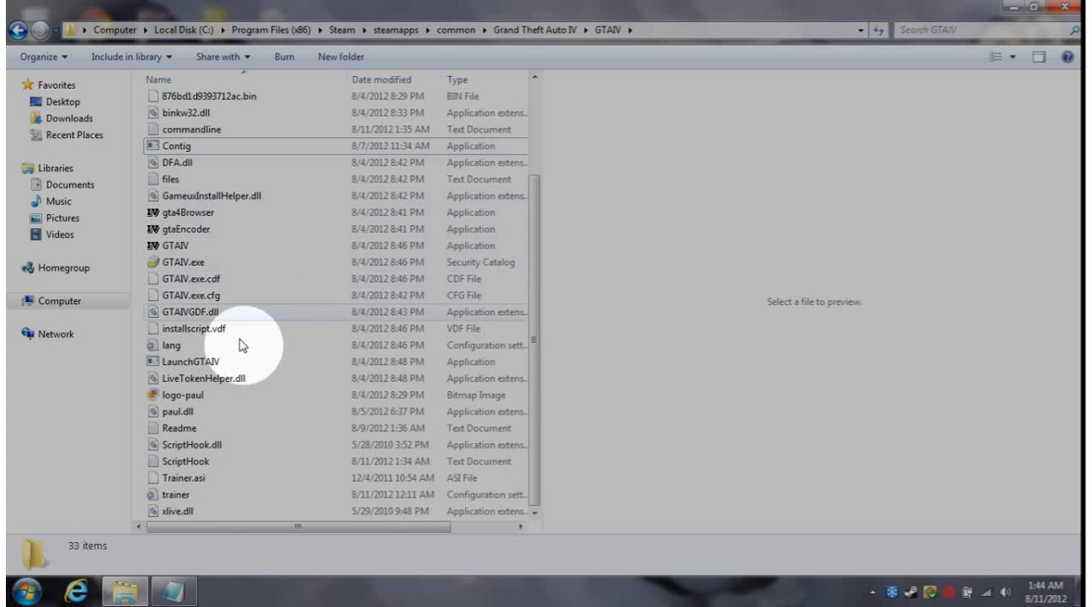
scroll("up", 3)
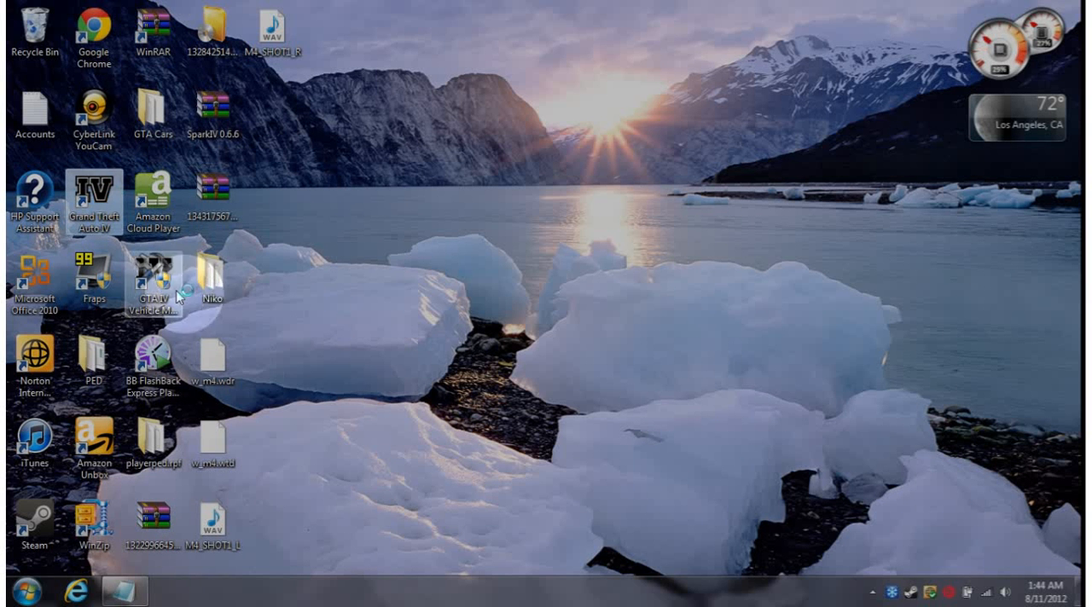
Launch Grand Theft Auto IV from the desktop and play offline without Social Club sign-in.
double_click(95, 203)
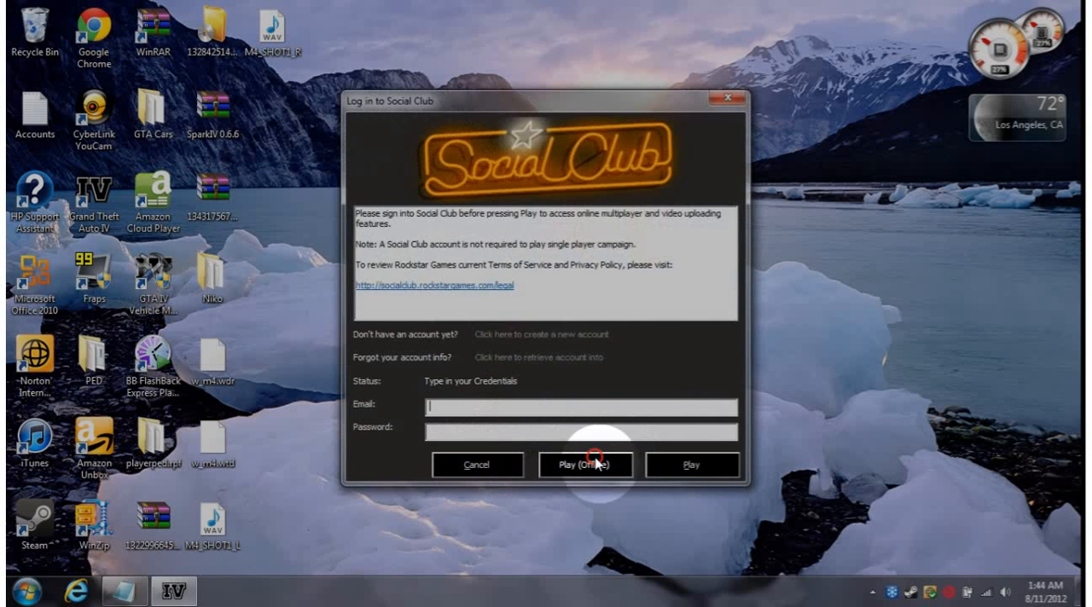
left_click(585, 465)
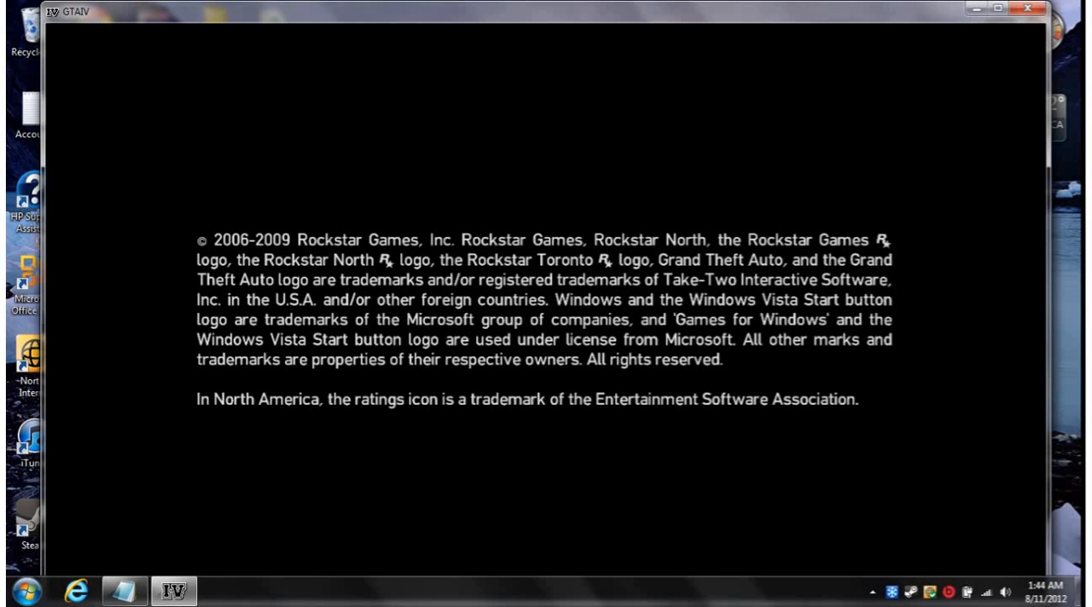
Wait through the copyright and license screens while the game loads.
left_click(11, 591)
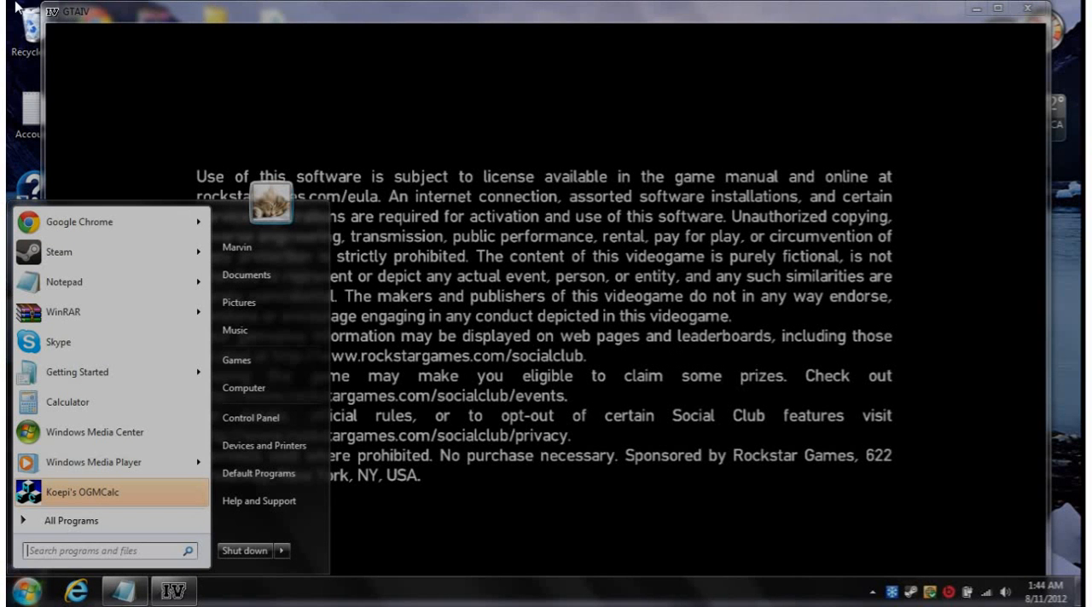
mouse_move(28, 7)
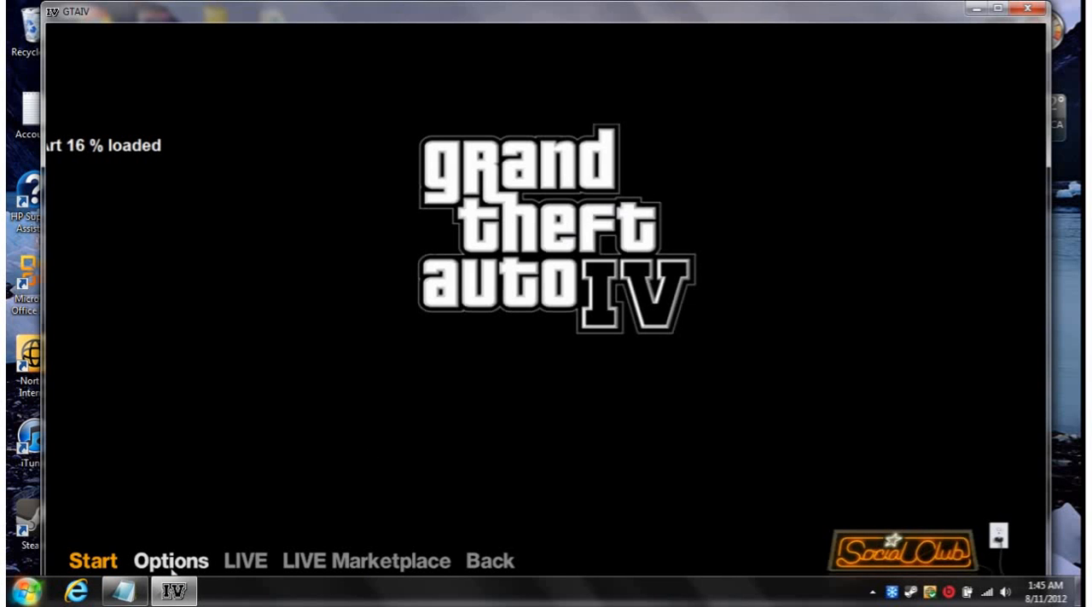
Review the Display and Graphics settings (1280x768, view distance 70), then bring up commandline.txt.
left_click(12, 592)
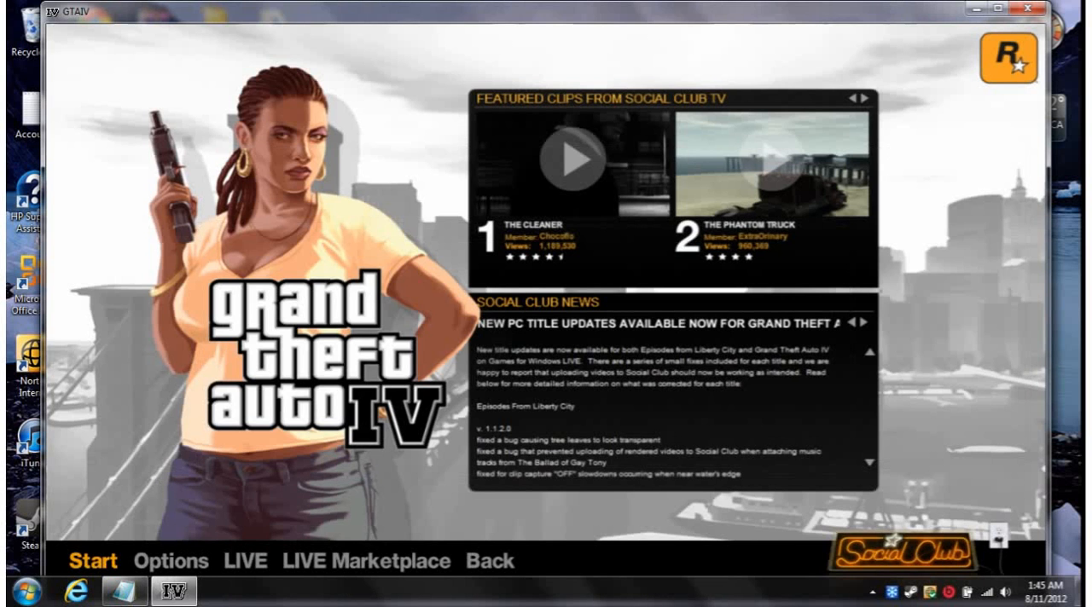
left_click(170, 562)
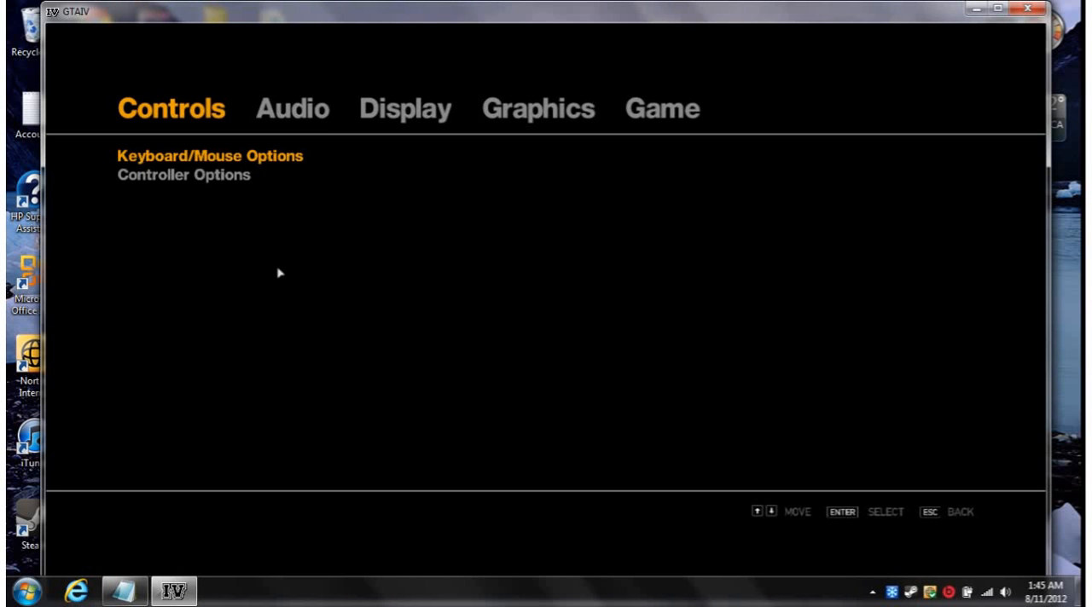
left_click(405, 108)
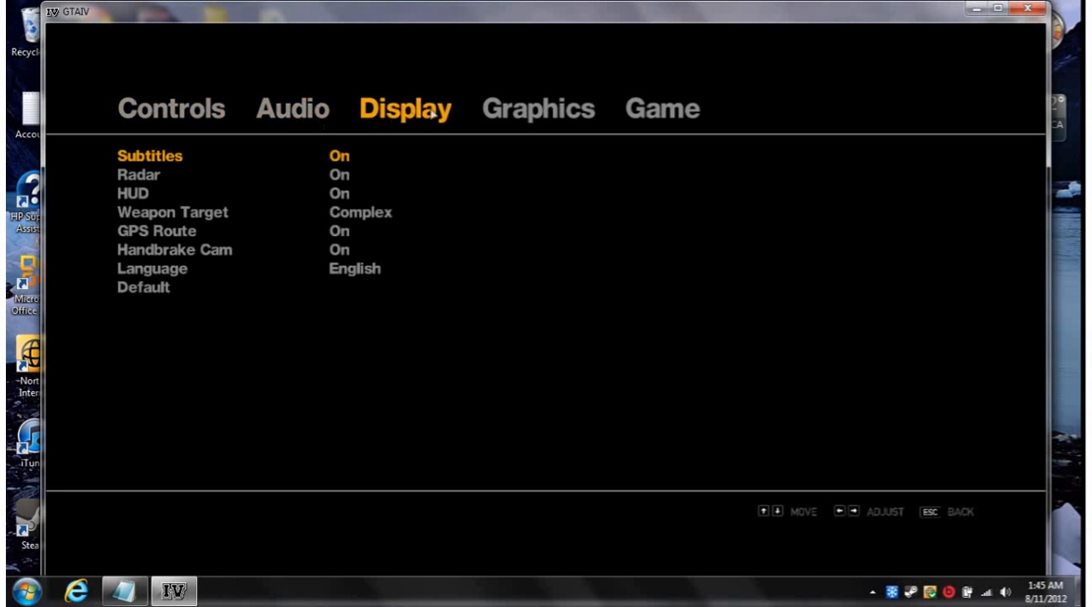
left_click(538, 108)
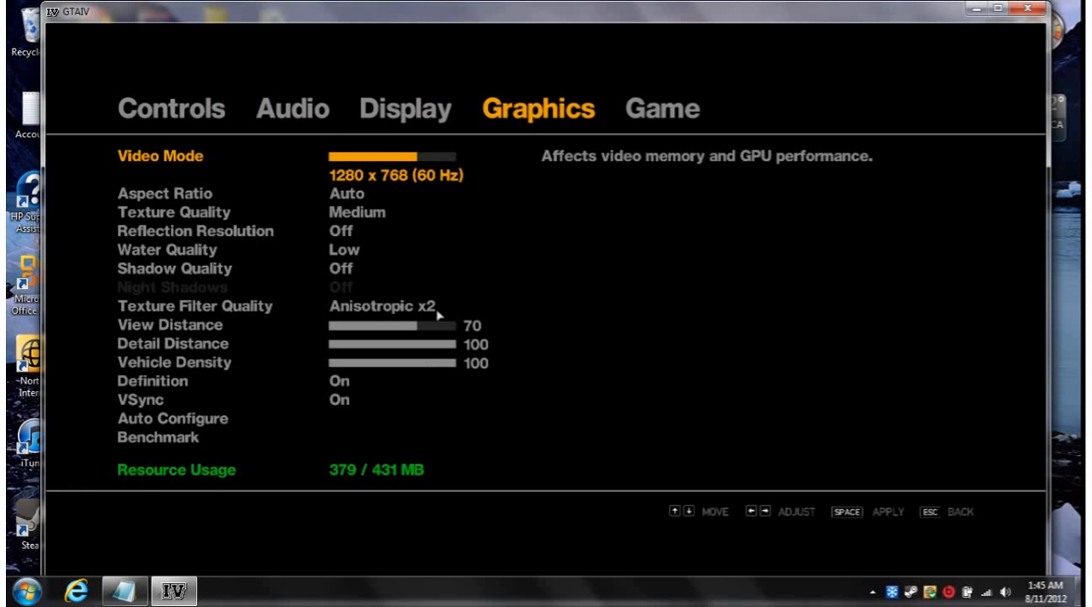
mouse_move(378, 458)
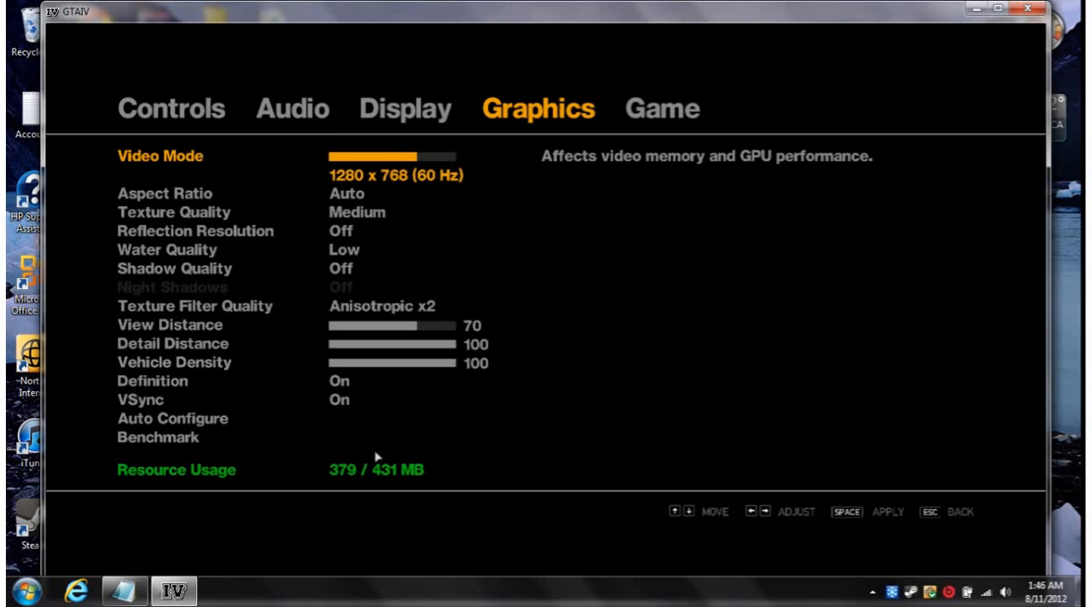
mouse_move(315, 478)
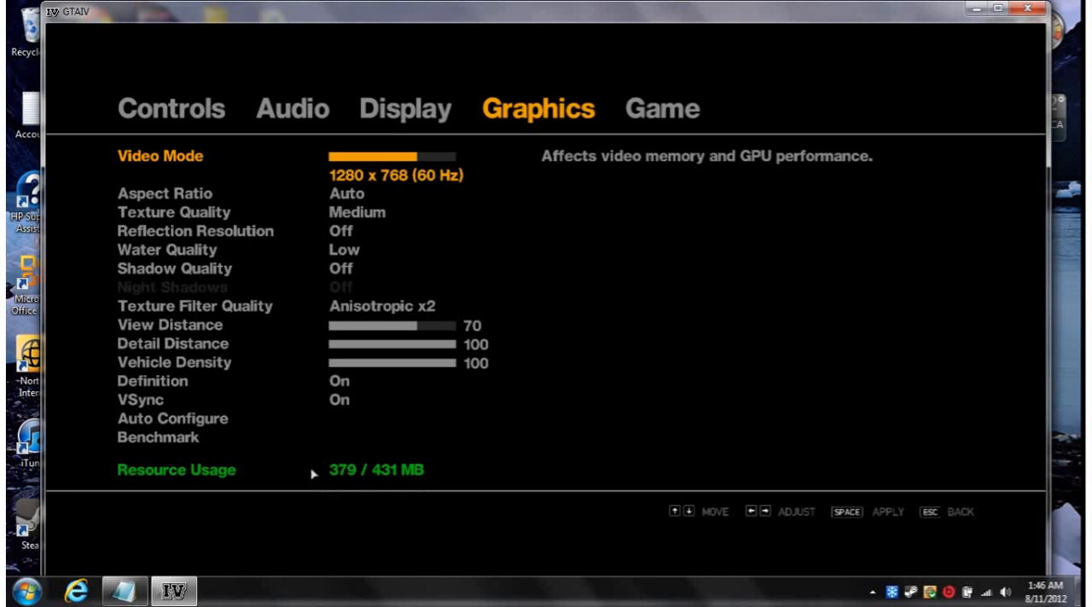
mouse_move(357, 495)
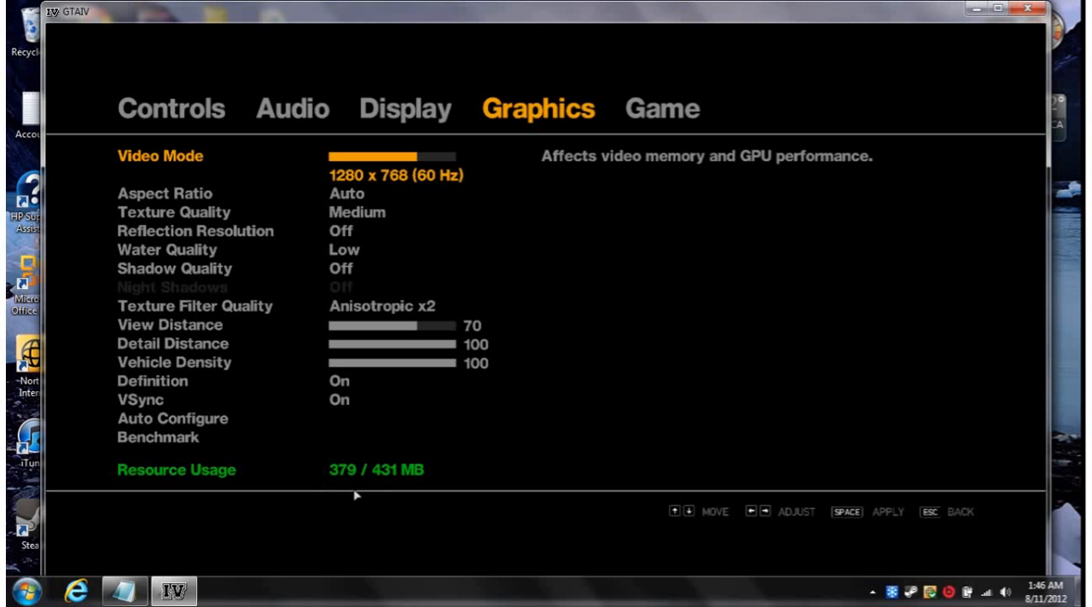
mouse_move(209, 552)
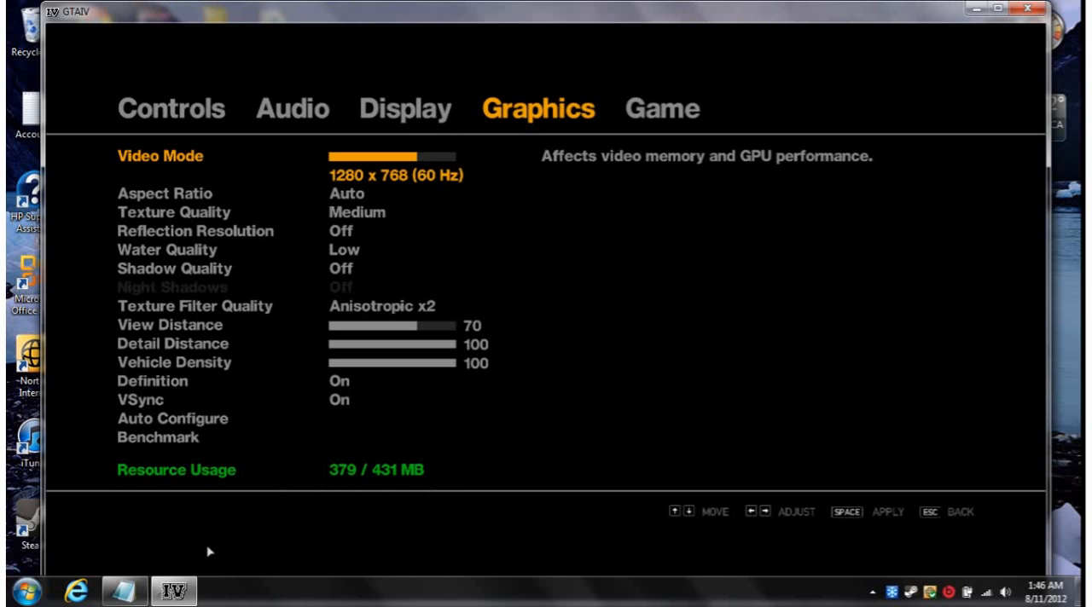
mouse_move(191, 526)
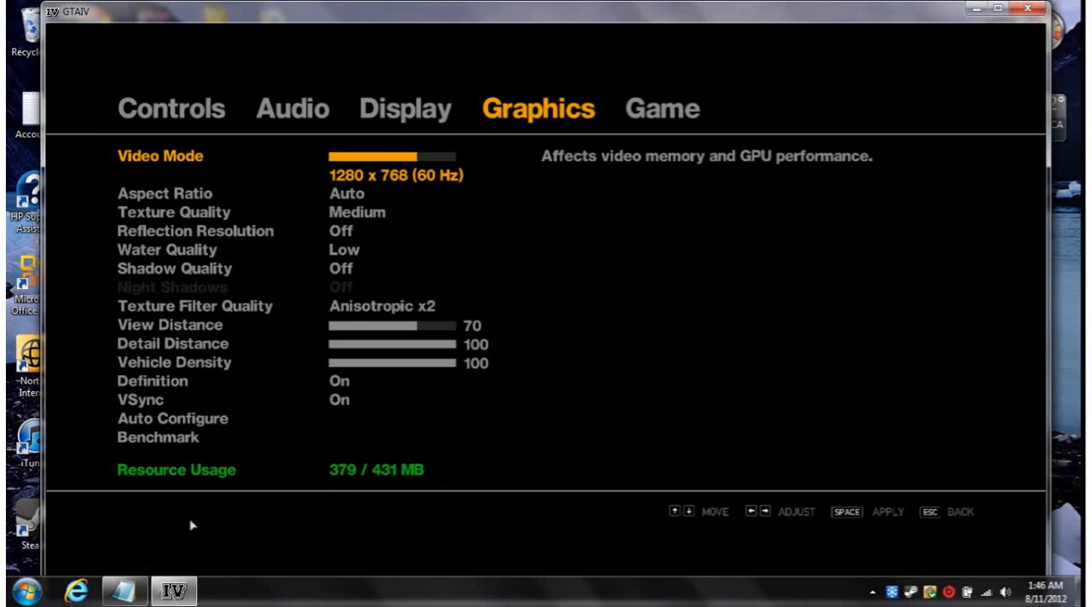
left_click(19, 590)
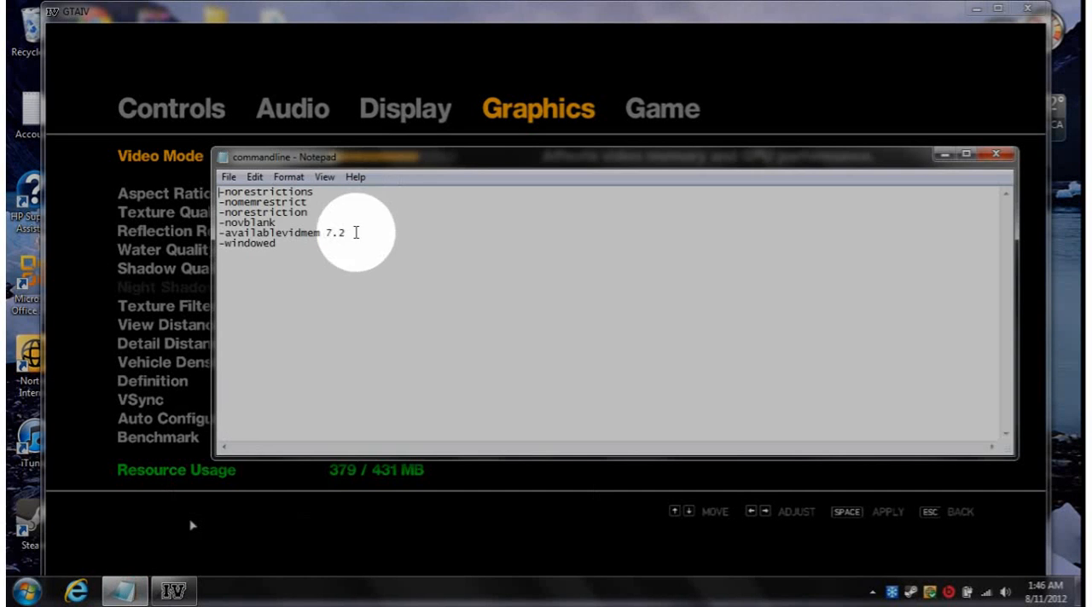
mouse_move(644, 202)
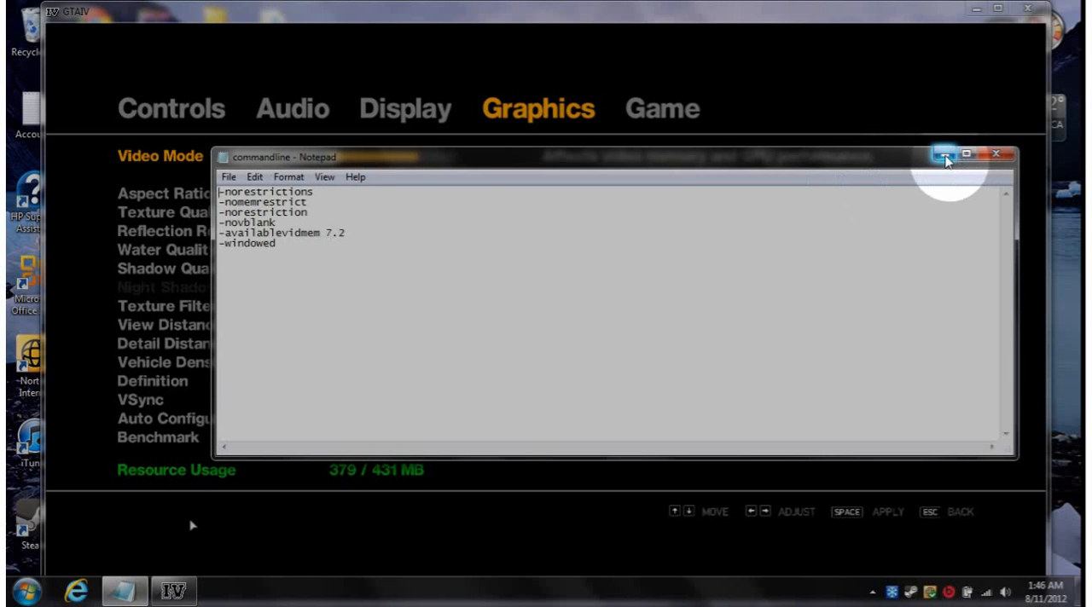
Minimise the Notepad commandline file to return to the game's settings menu.
left_click(970, 155)
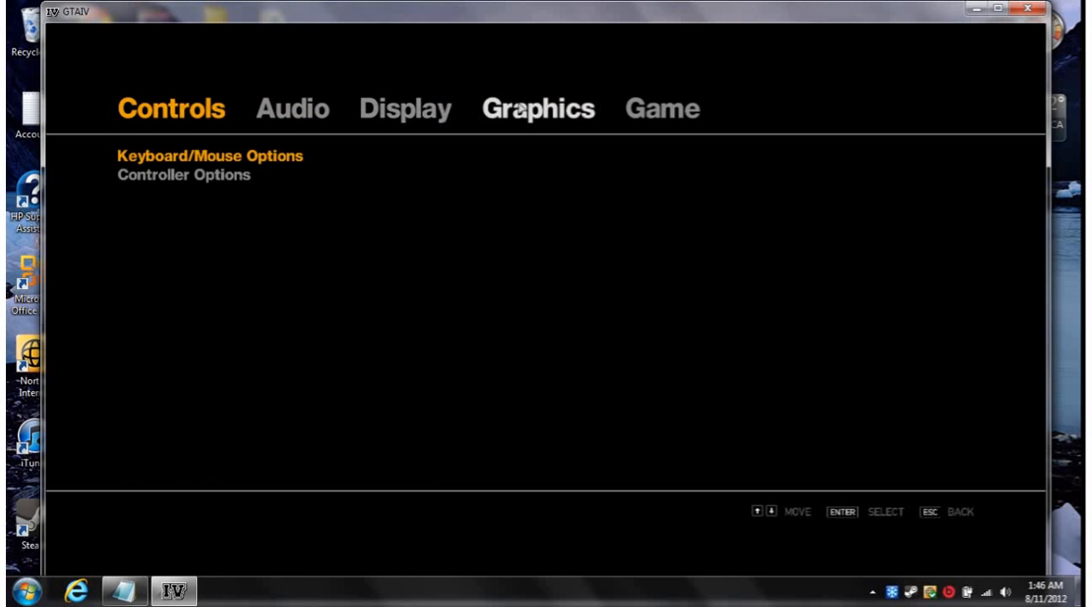
Switch to the Game settings tab, where Clip Capture reads Off.
left_click(662, 108)
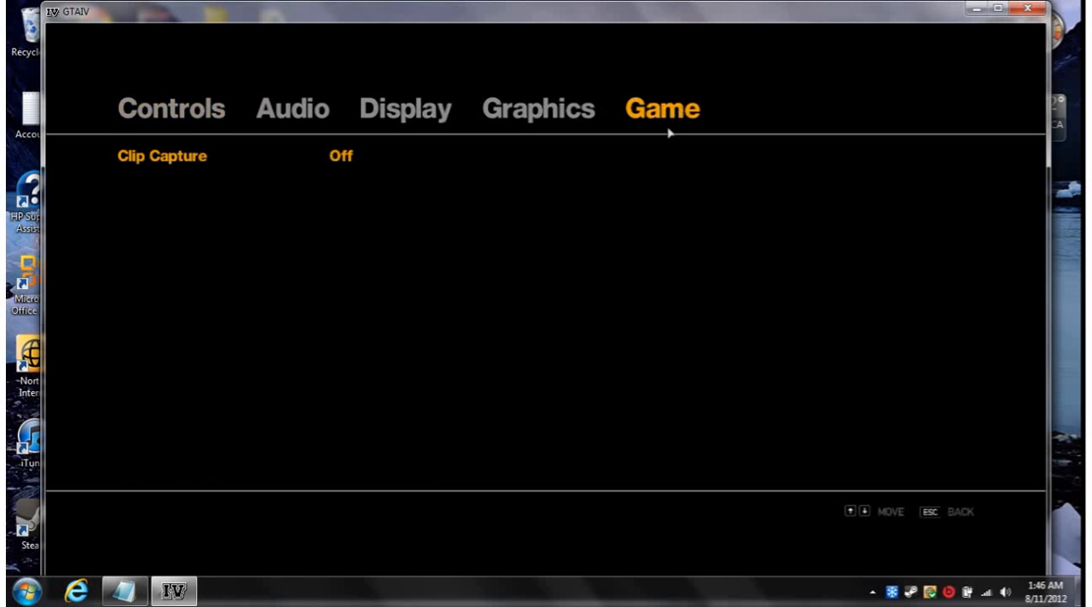
mouse_move(252, 182)
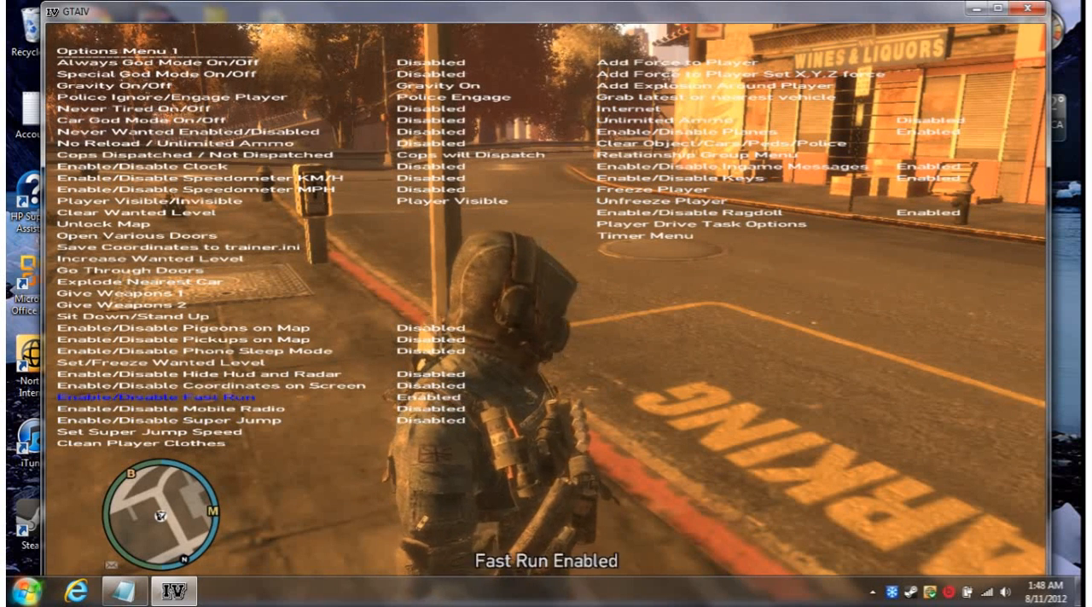
Move up in the trainer menu to back out toward its main menu.
key("up")
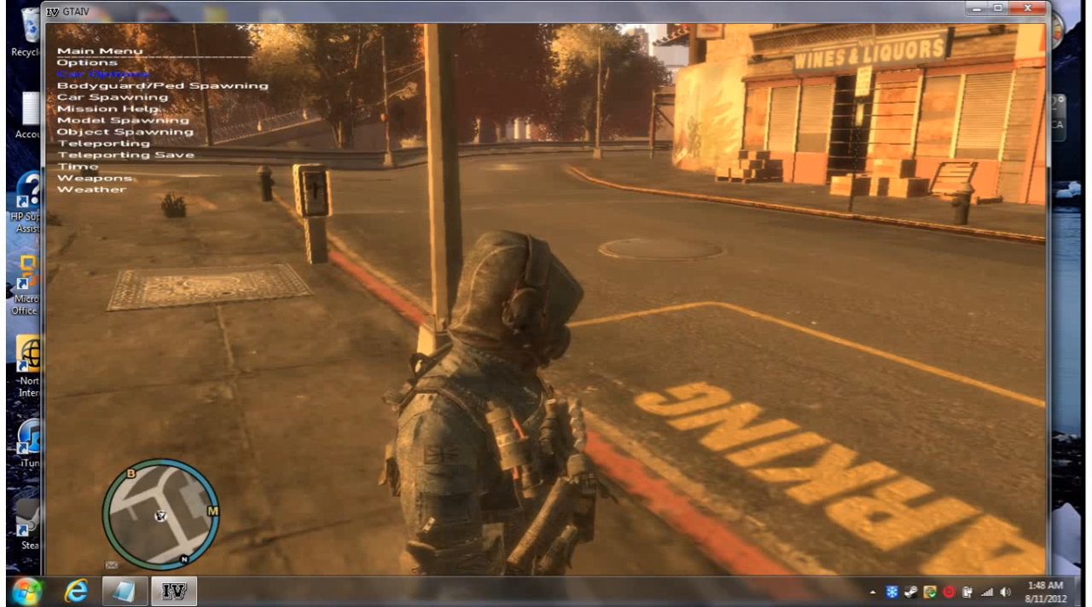
Return to the trainer's Main Menu and choose Car Spawning.
left_click(99, 73)
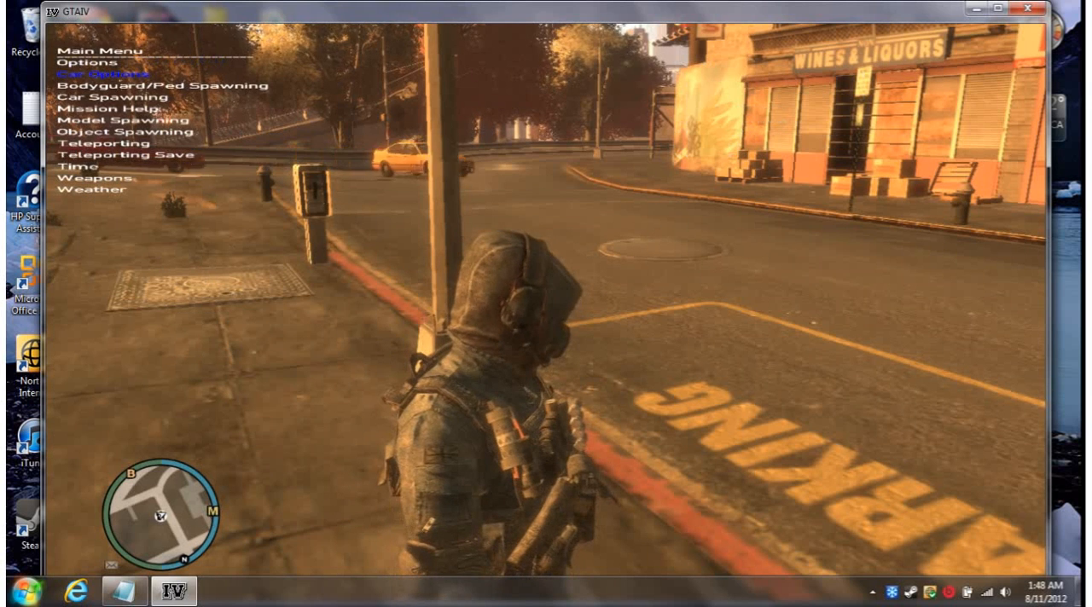
left_click(161, 84)
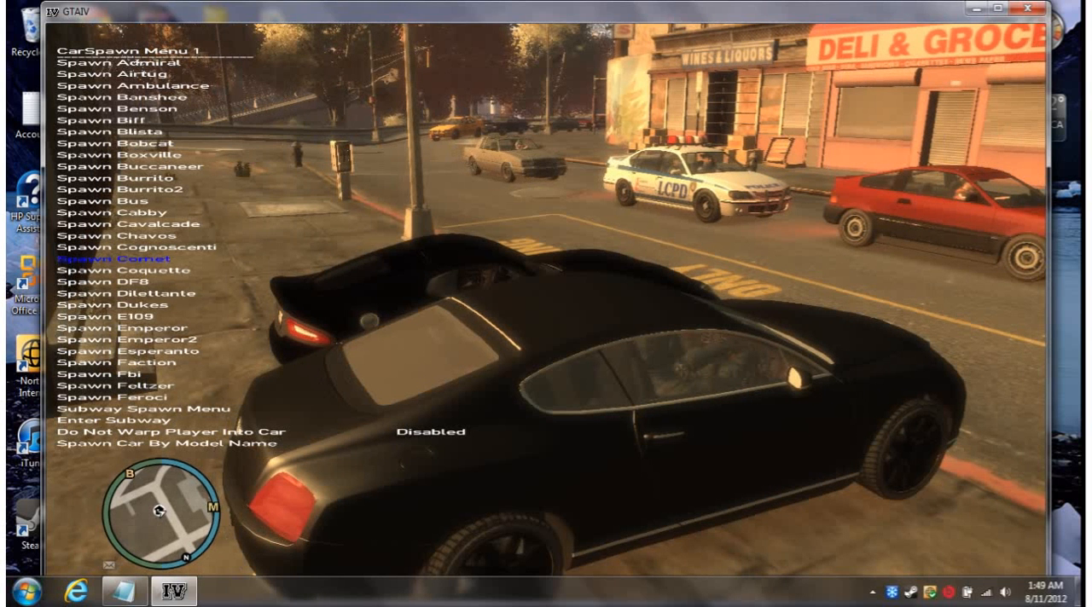
Move down the CarSpawn Menu 1 list to a car entry.
key("Down")
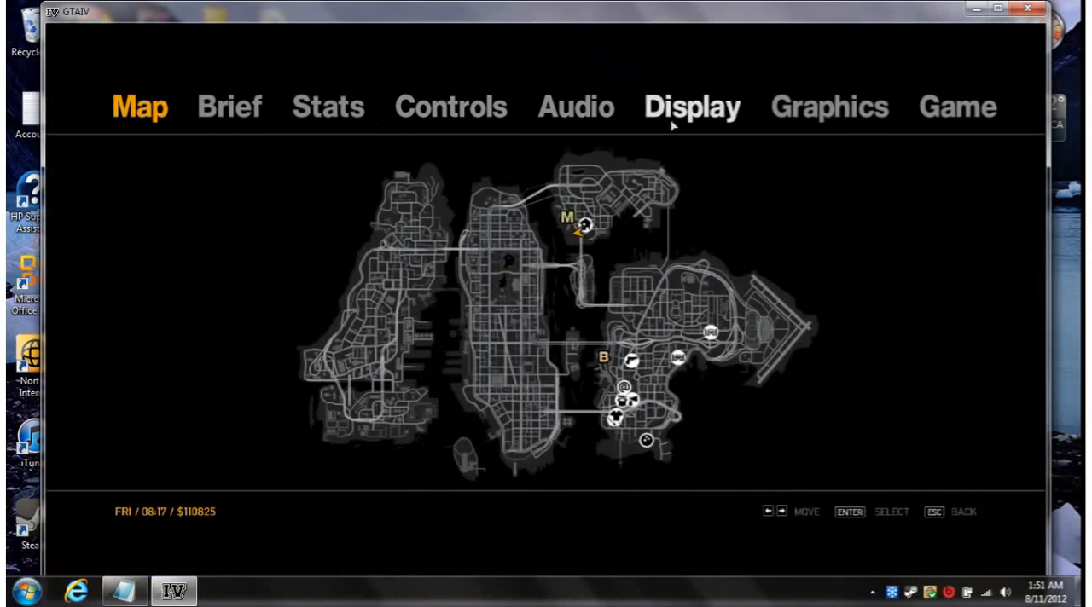
Open the Graphics settings from the pause menu.
left_click(829, 106)
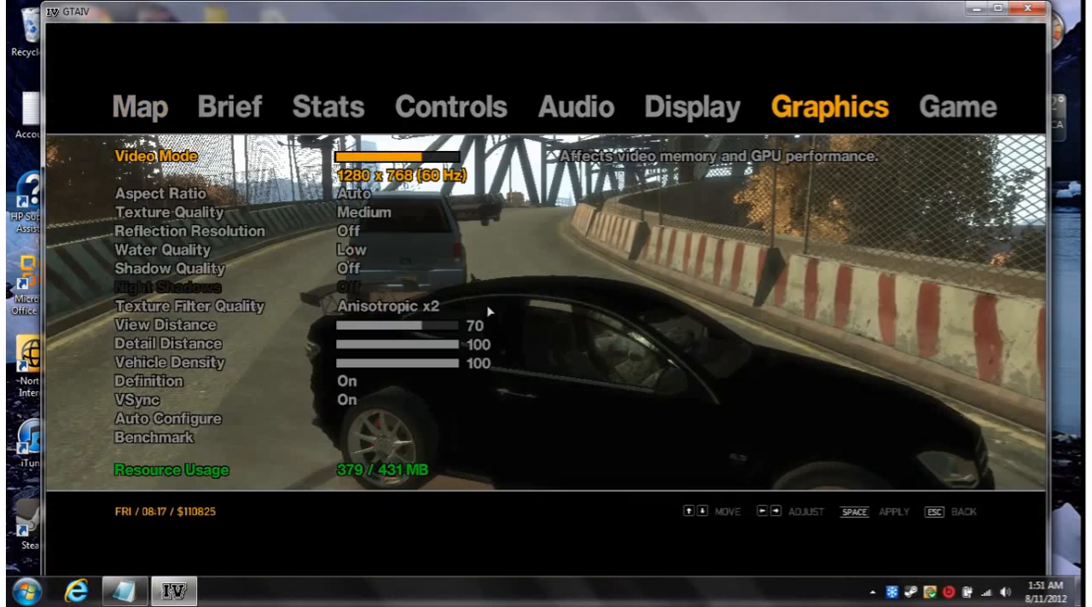
mouse_move(401, 484)
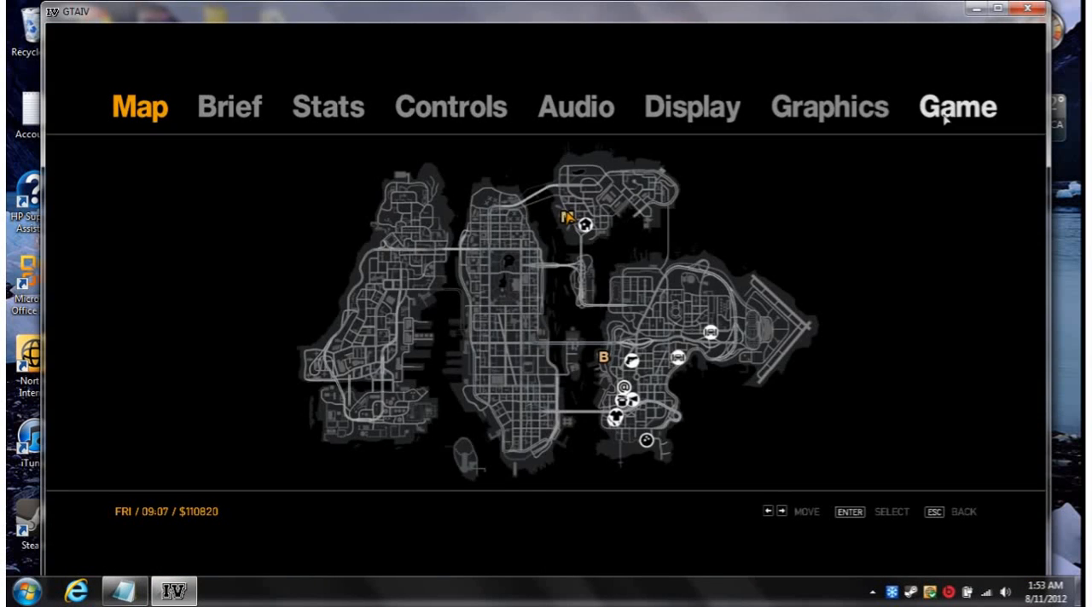
Lower the Graphics video mode to 1024 x 768, then close the game window.
left_click(829, 107)
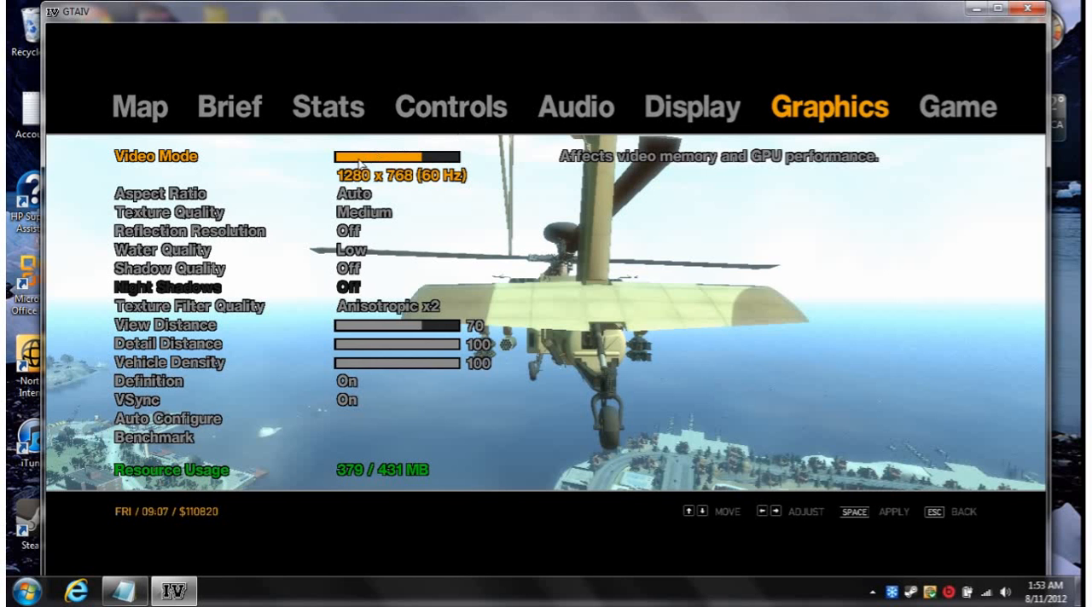
key("Left")
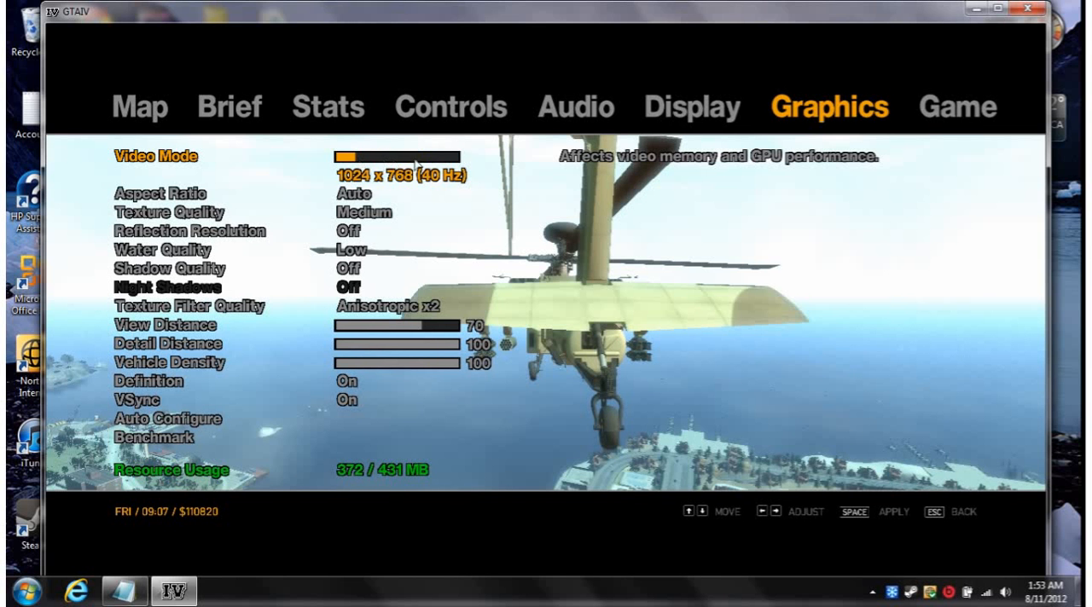
mouse_move(866, 96)
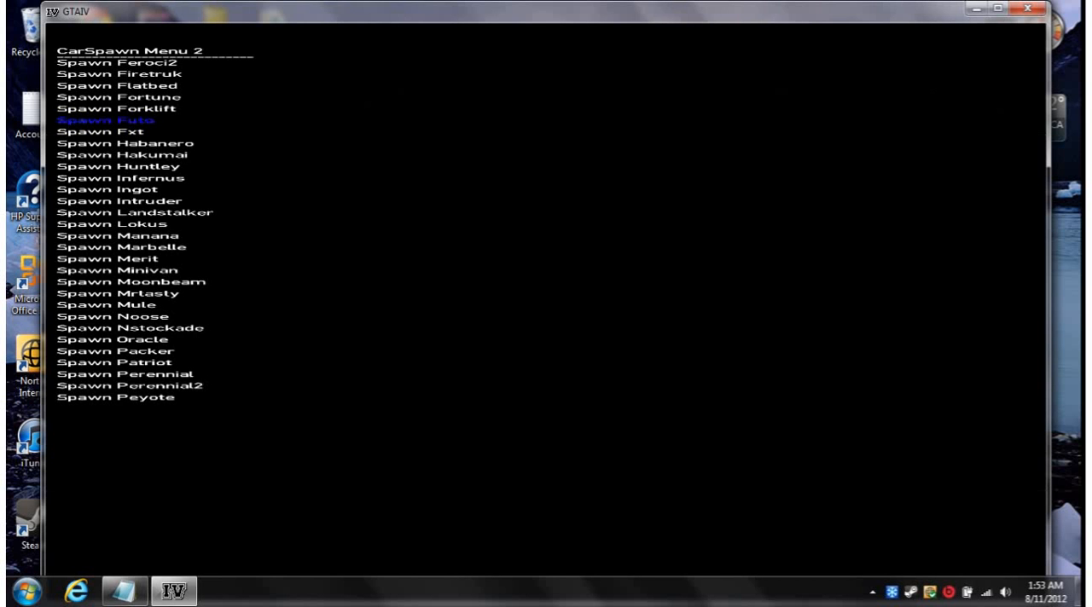
left_click(1028, 9)
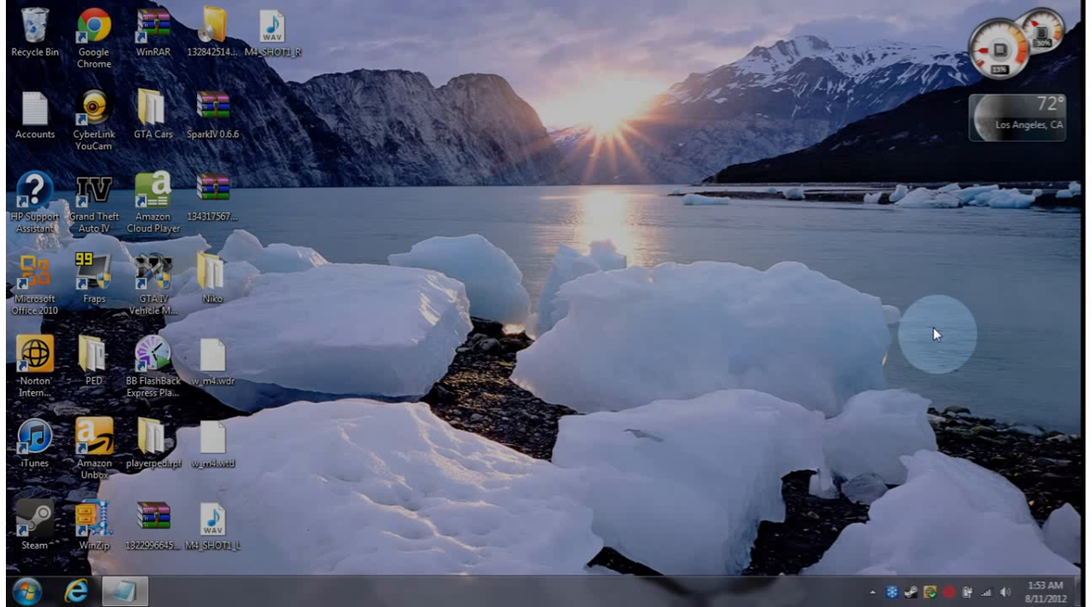
mouse_move(485, 295)
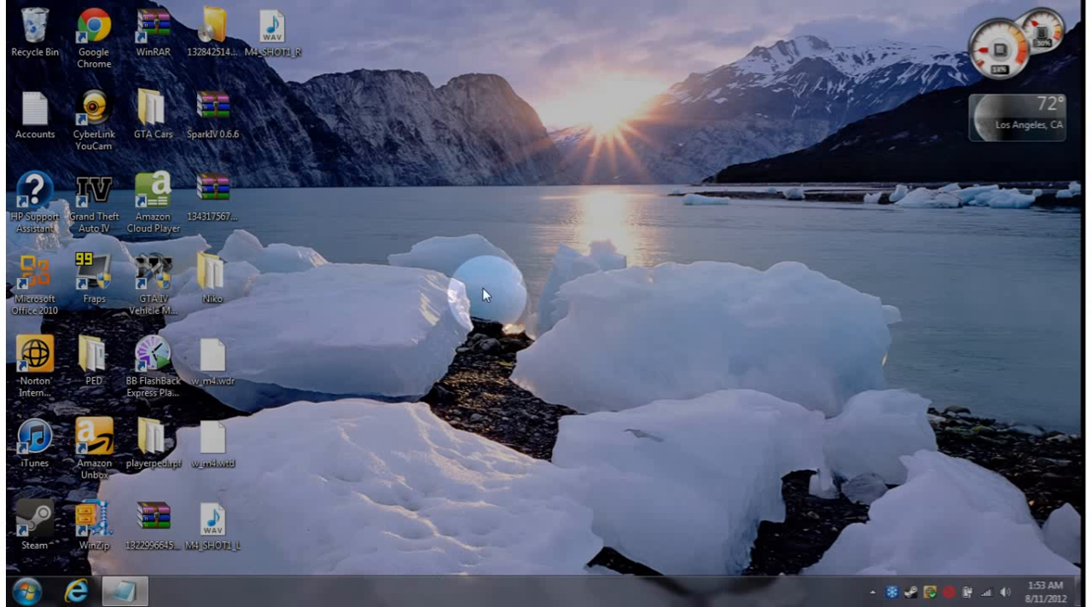